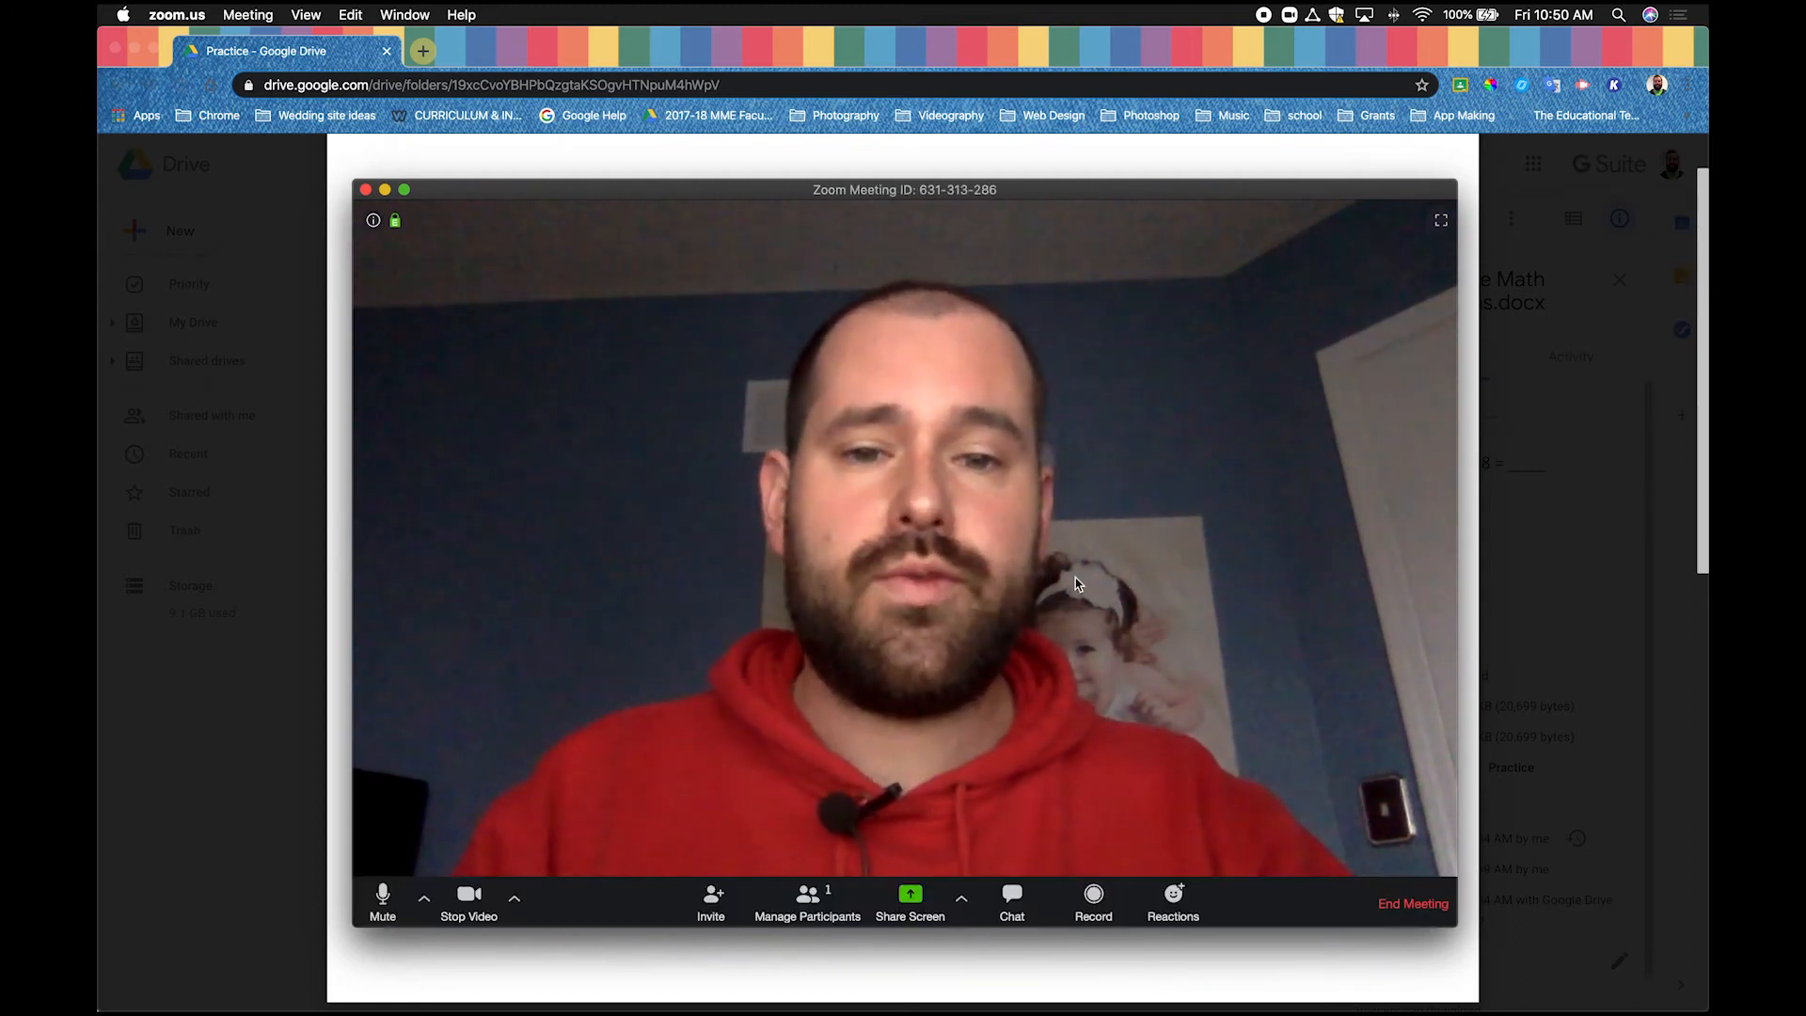
mouse_move(910, 902)
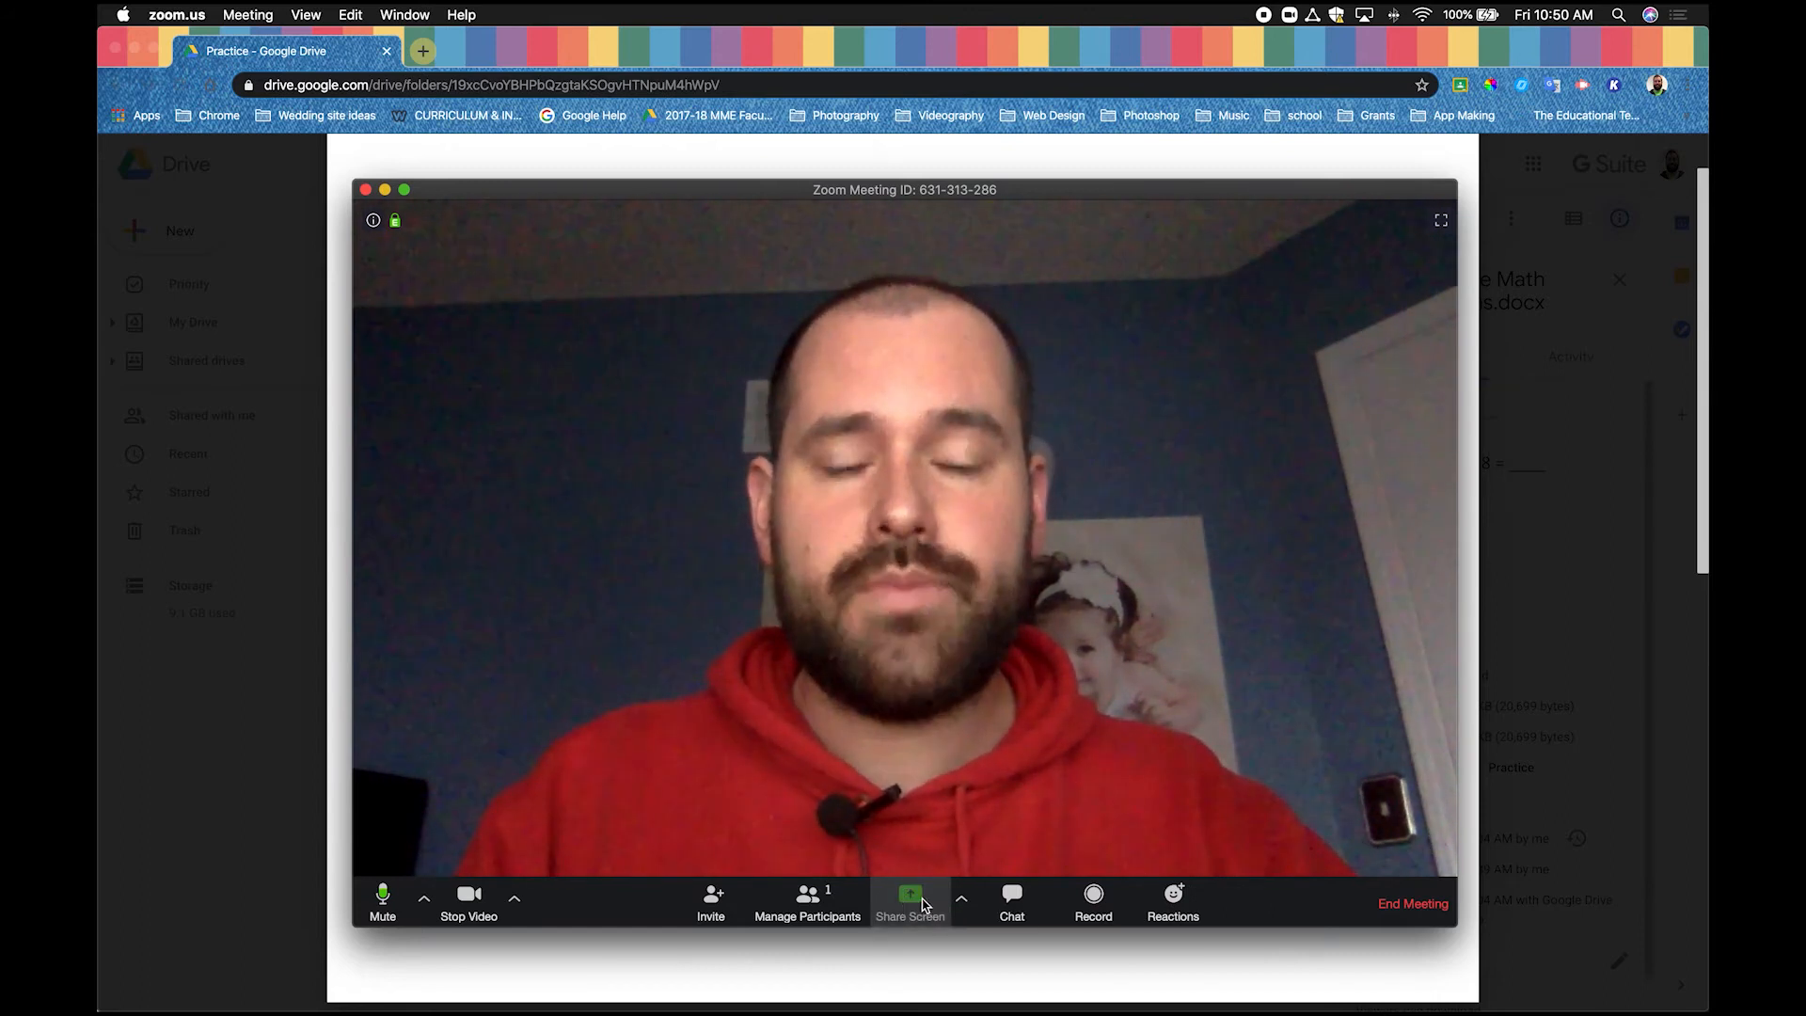
Step: Share the Google Chrome – Practice window showing the 32 × 48 worksheet
click(910, 902)
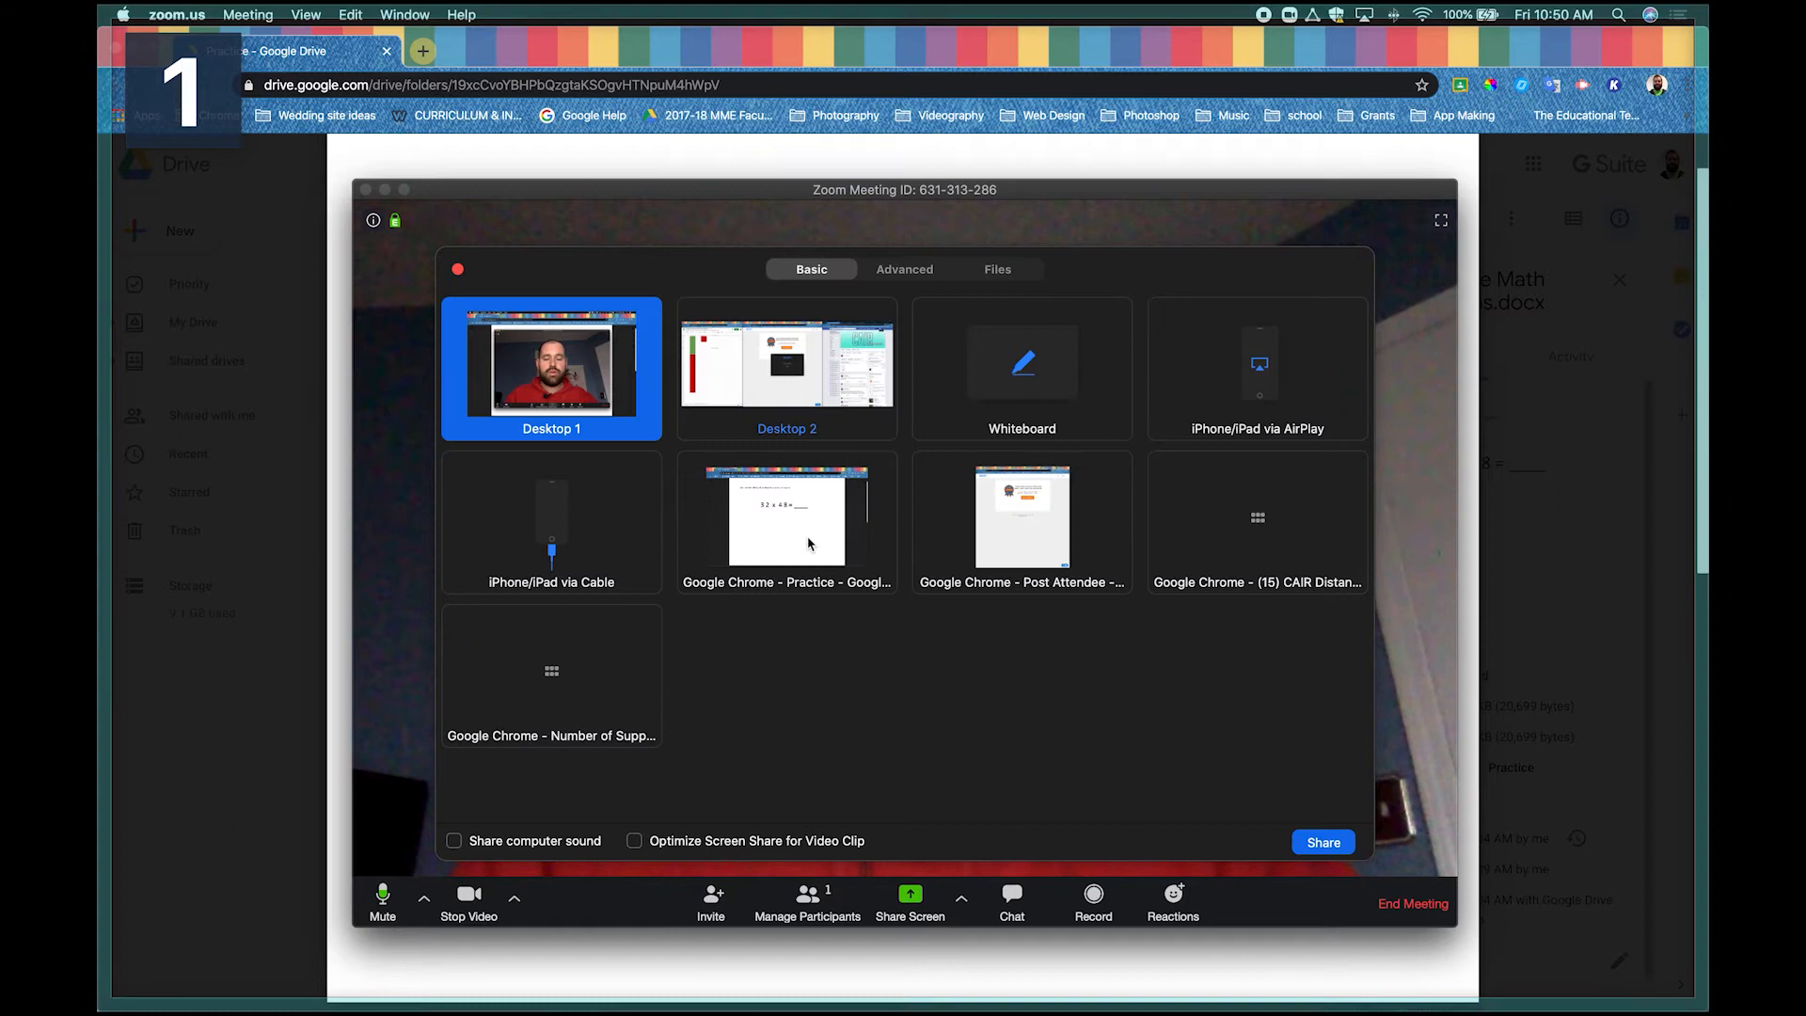
click(786, 517)
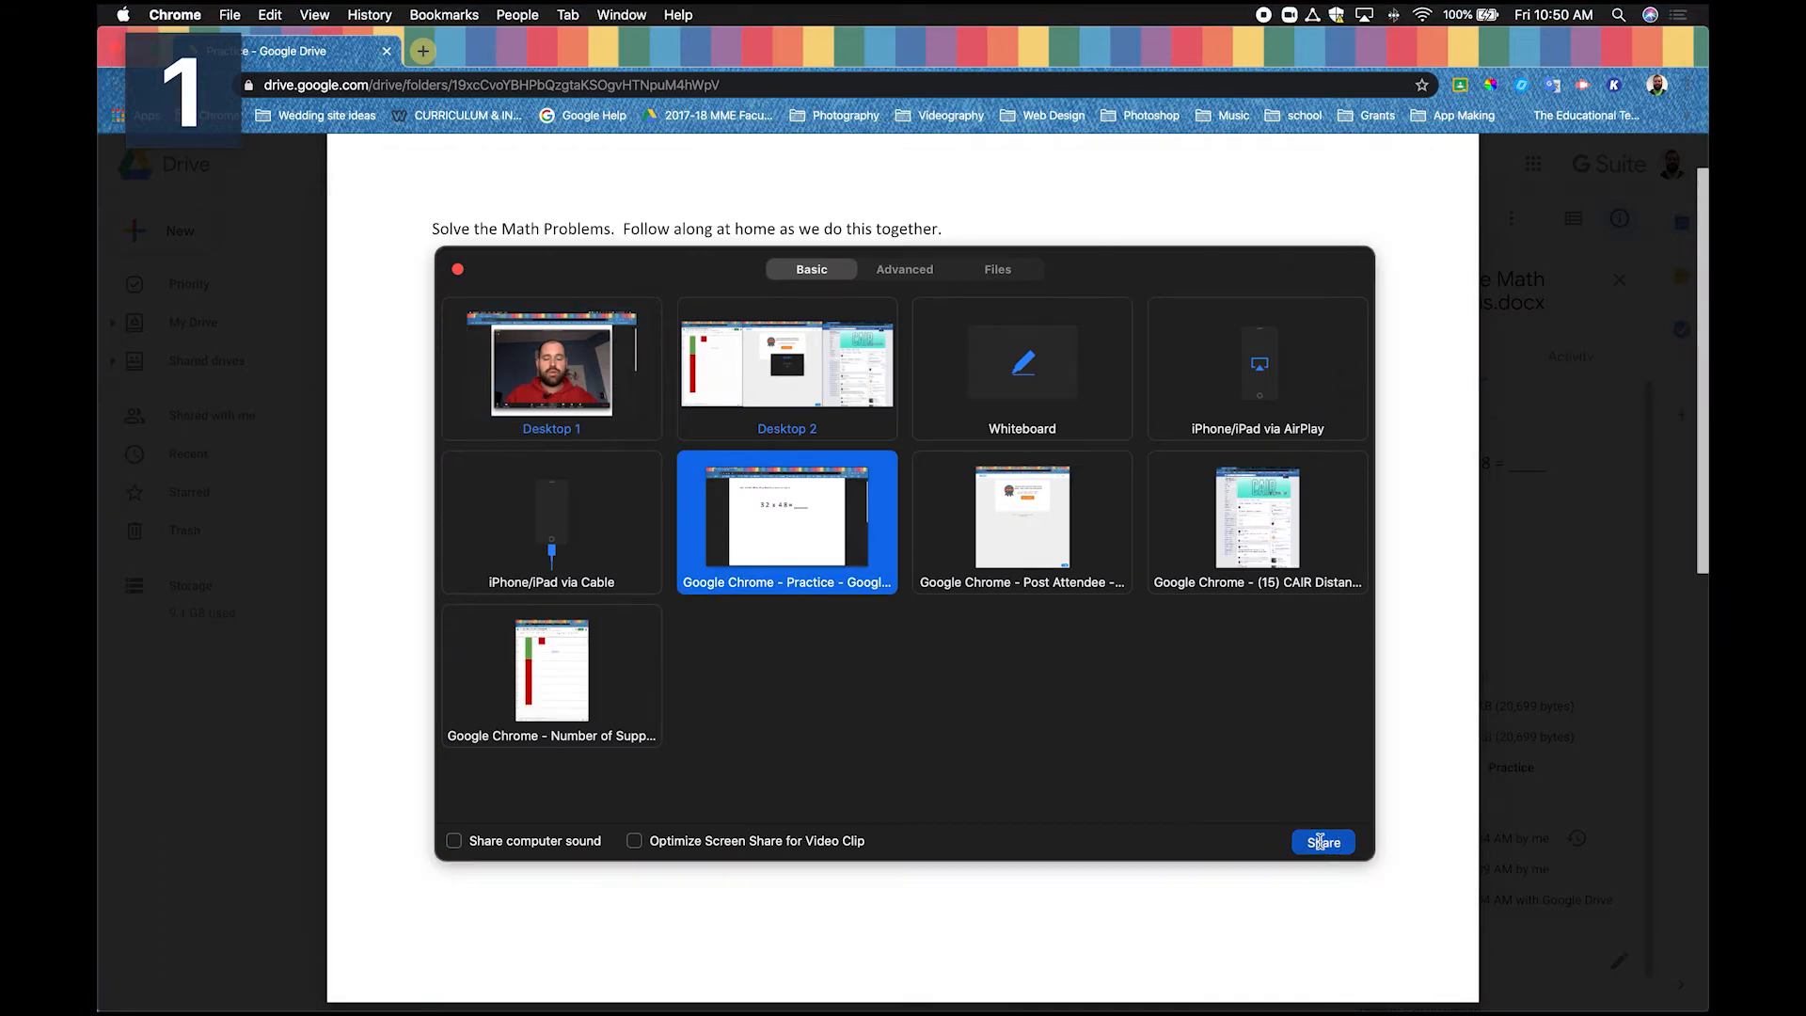
click(1323, 842)
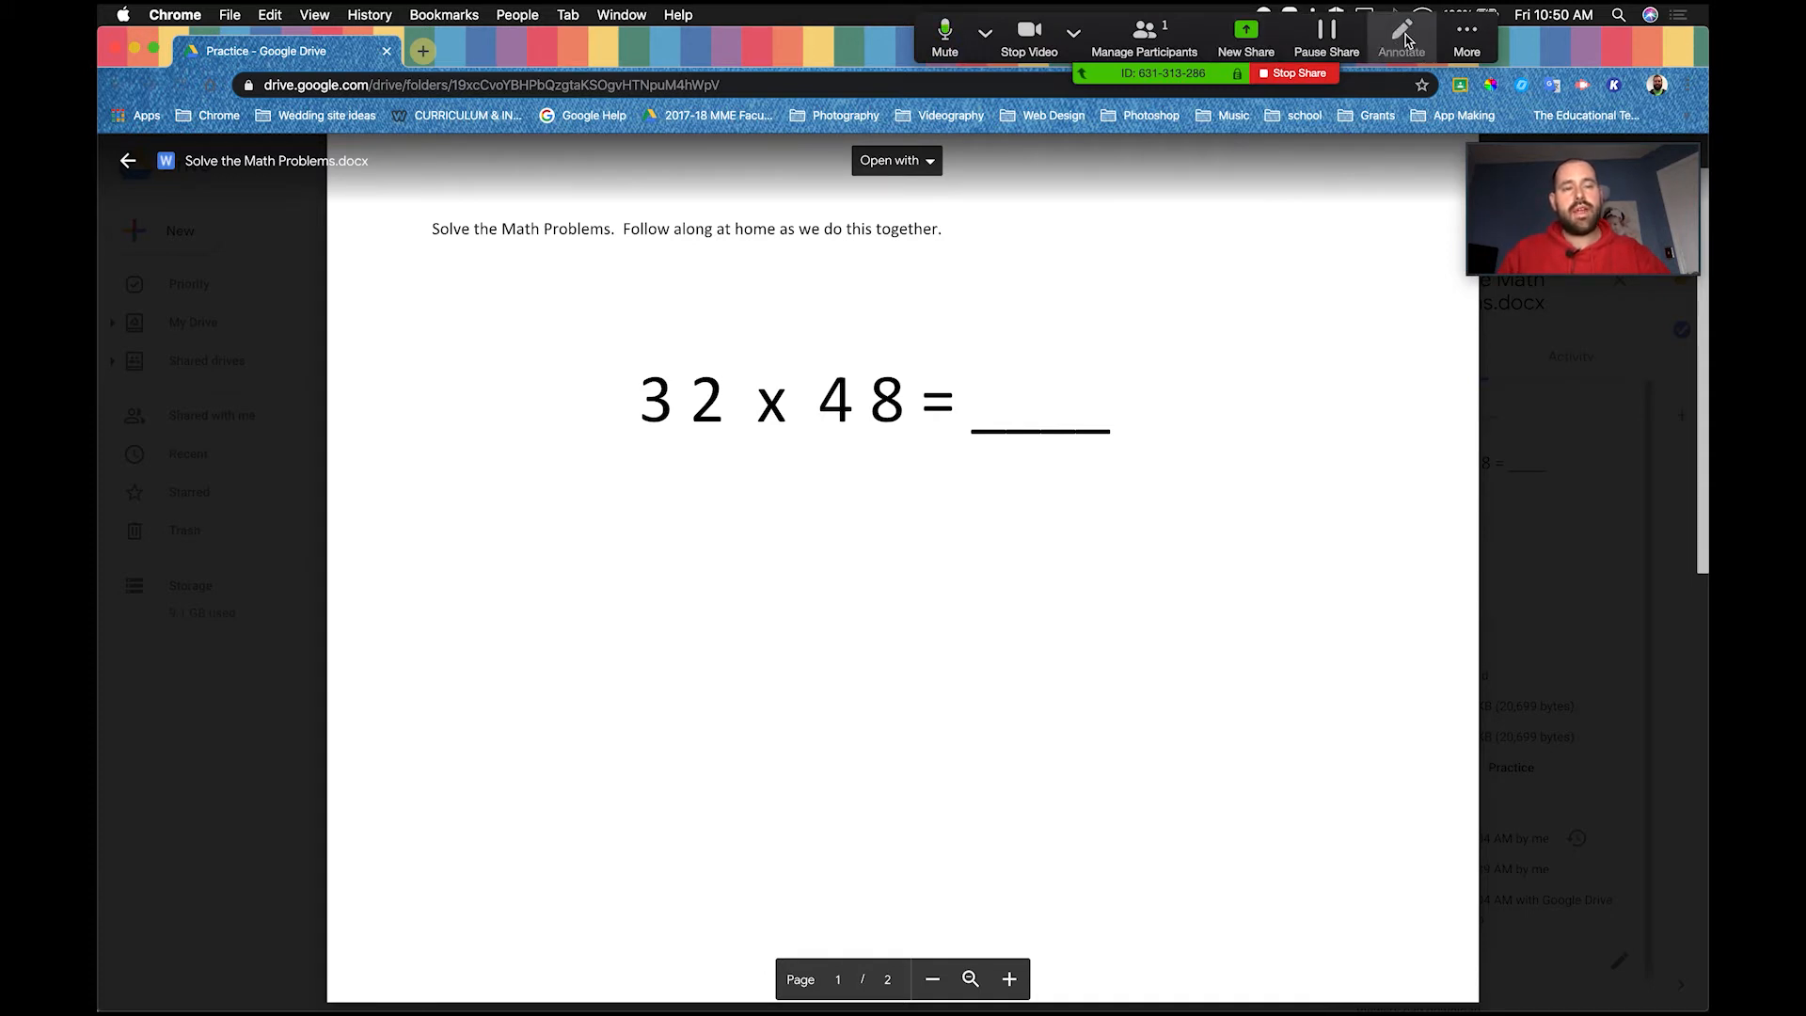
Step: Type the text annotation 'Mutliplication' above and right of the 32 × 48 problem
click(1401, 36)
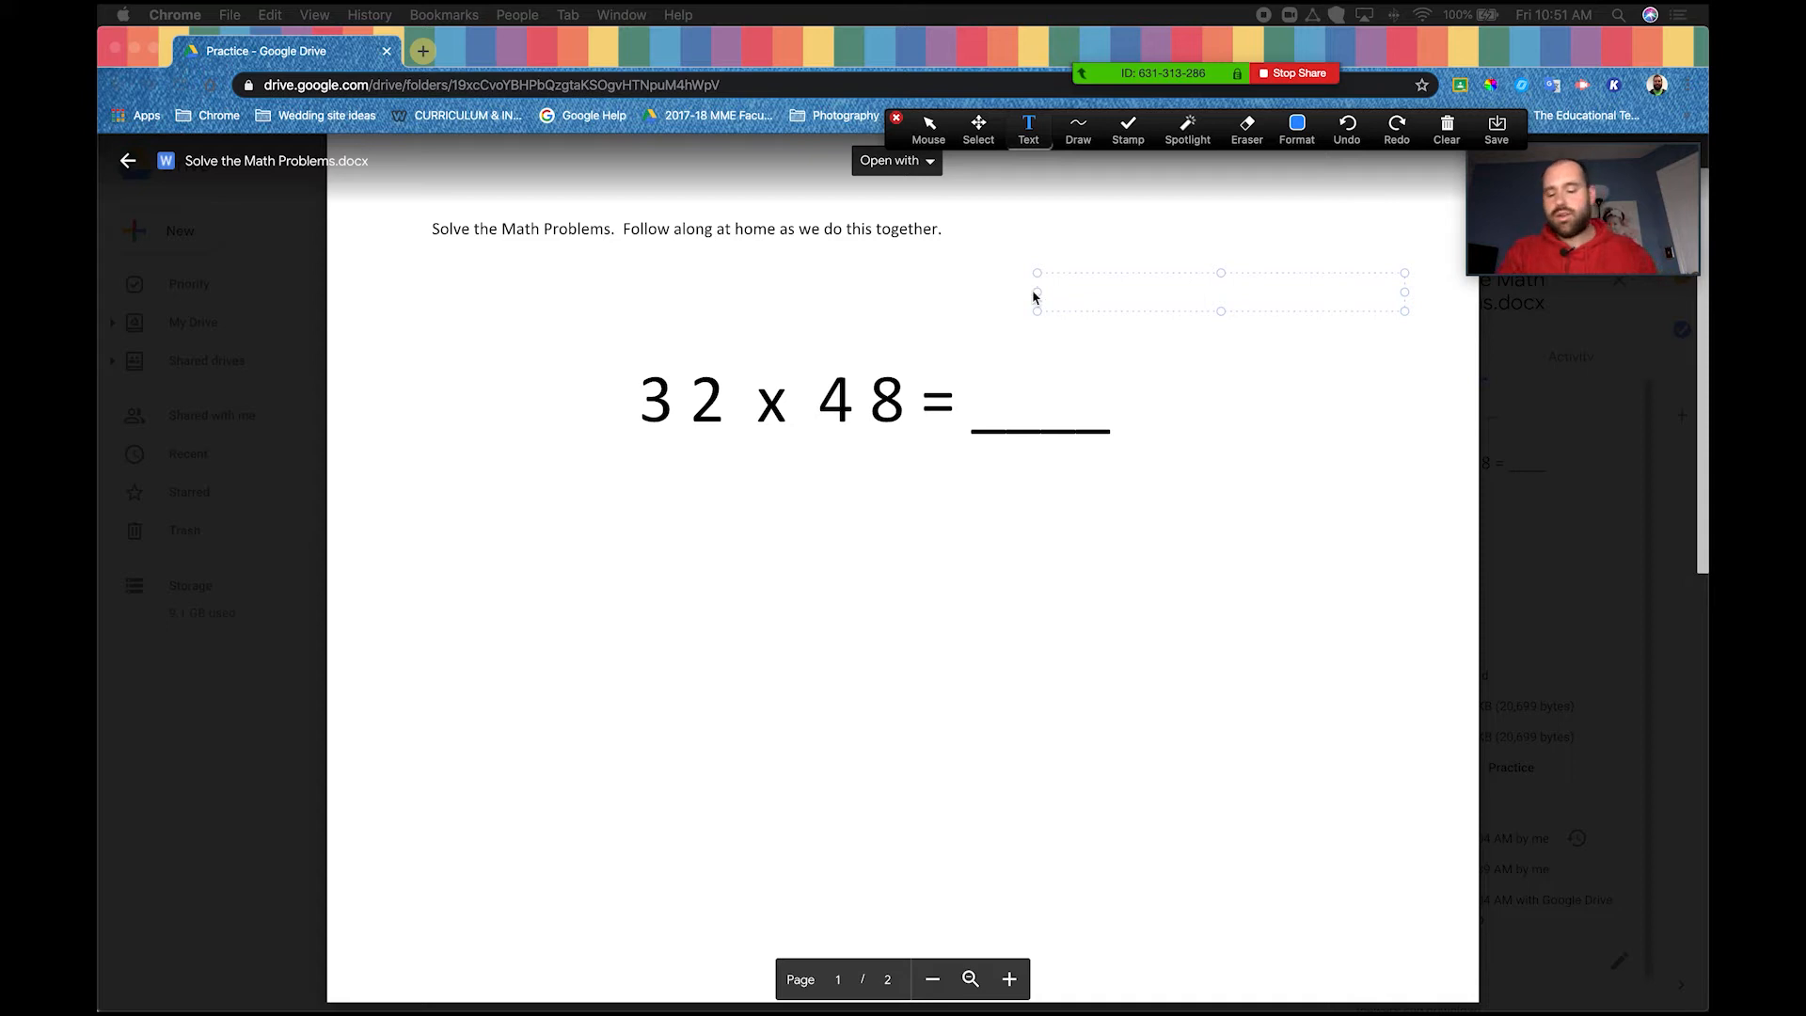
text(Mutli)
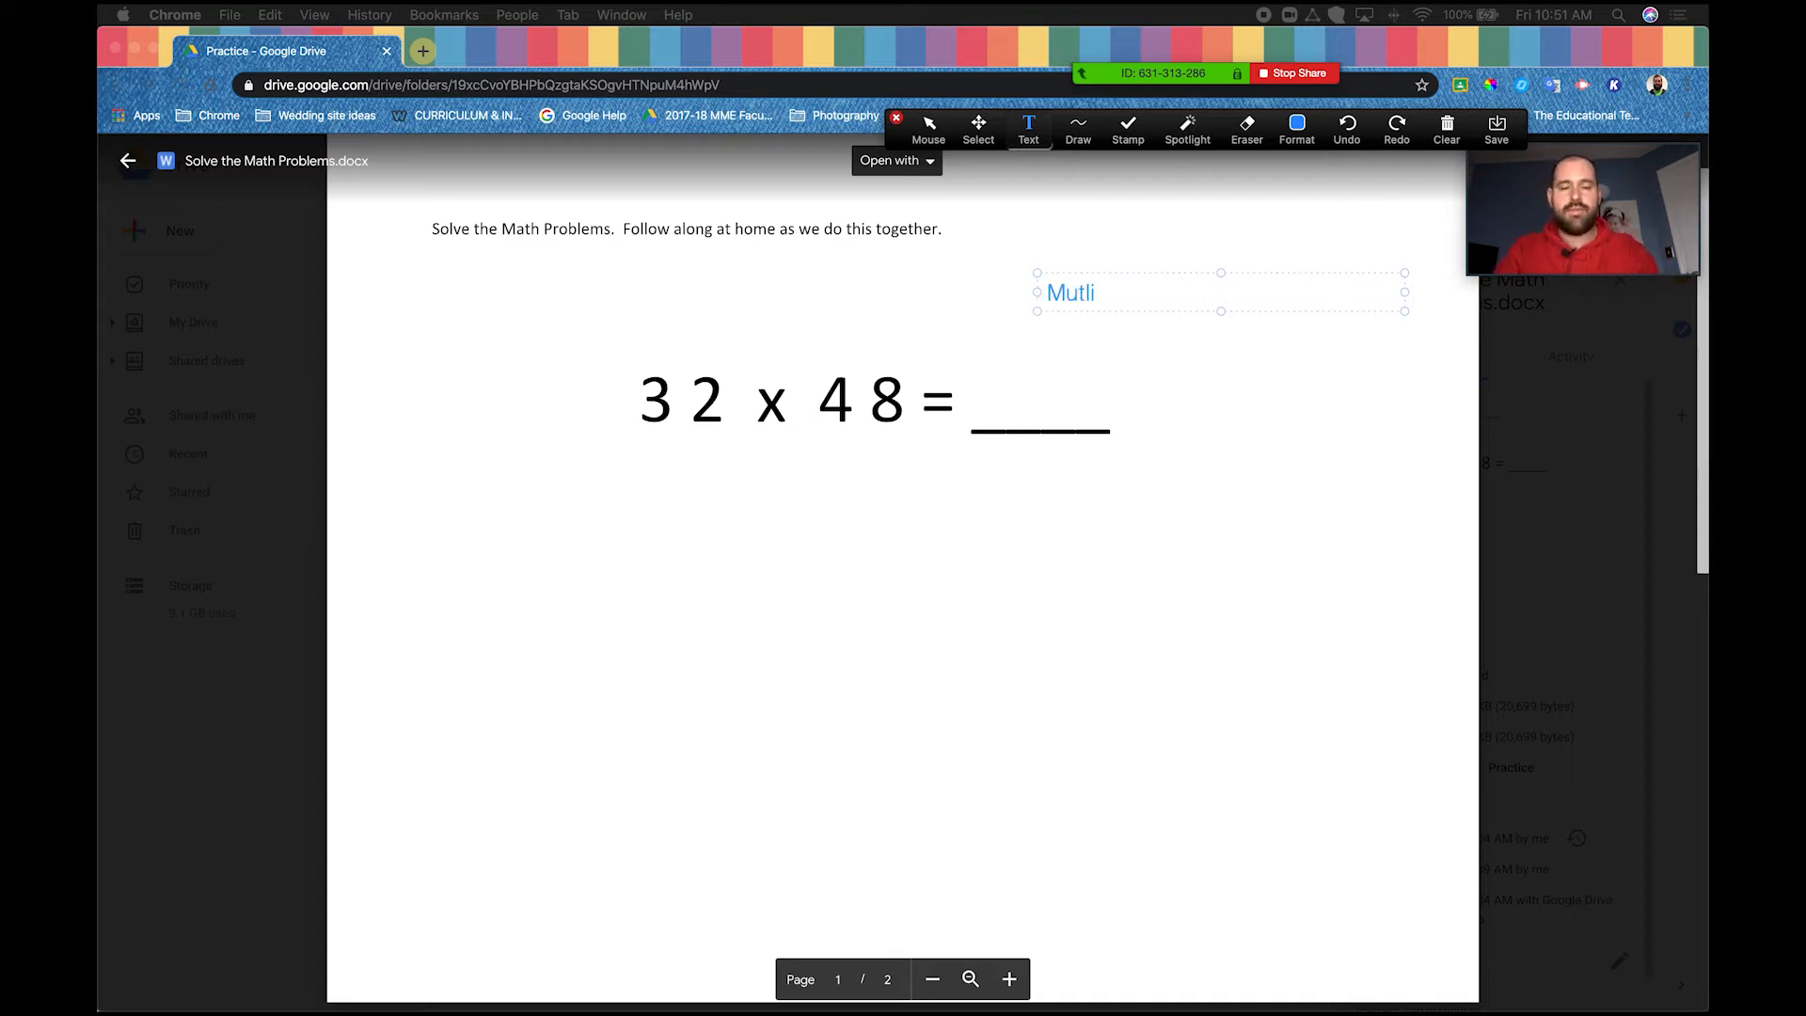
text(plication)
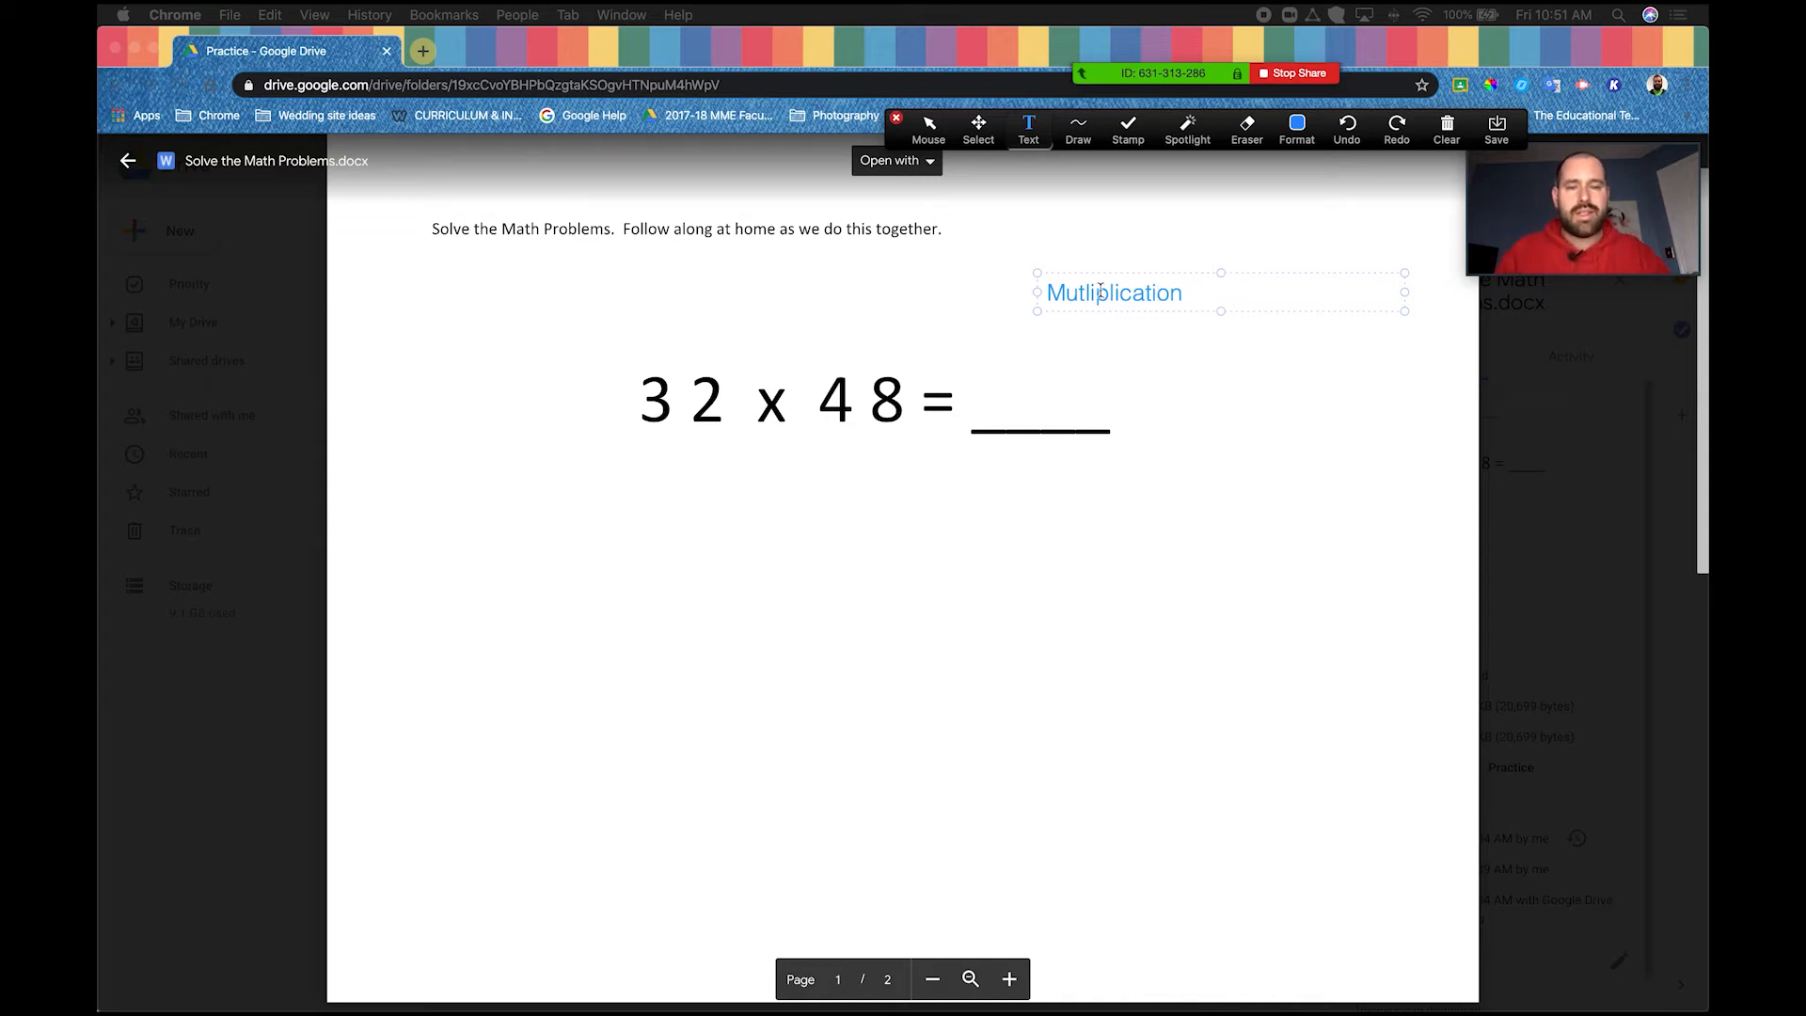
mouse_move(1010, 186)
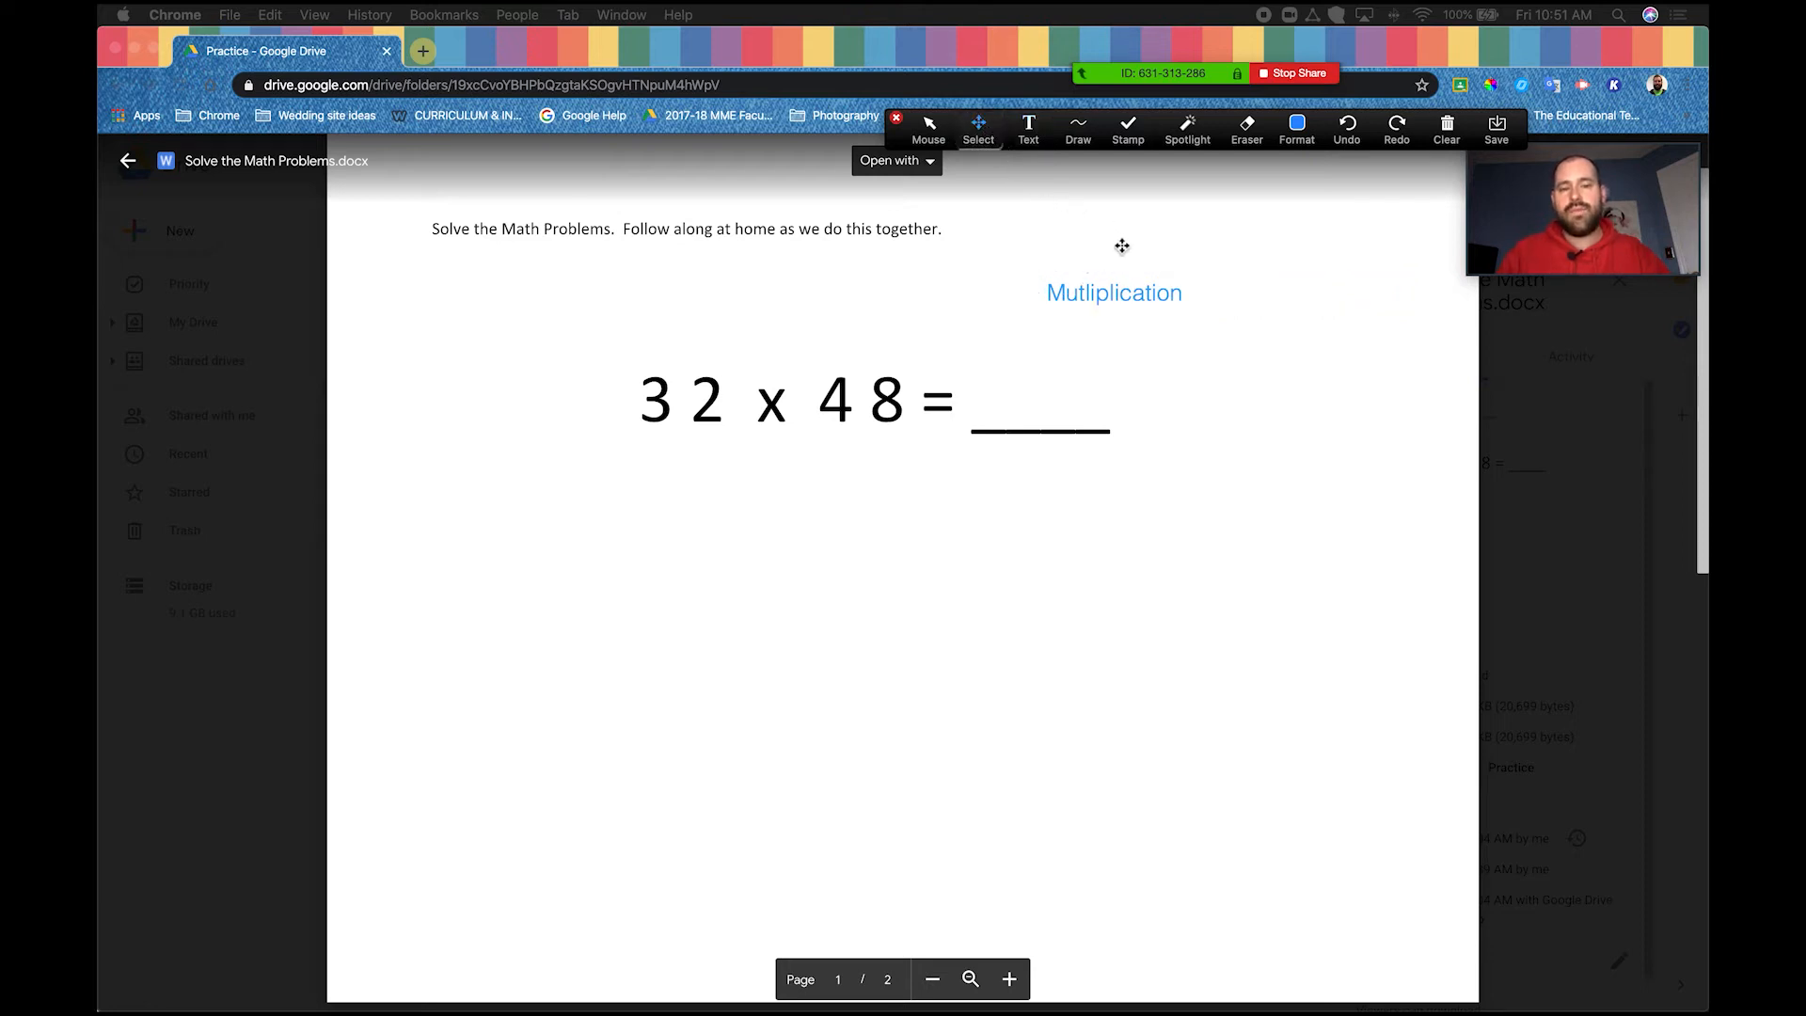
Step: Drag the 'Mutliplication' label left to just under the instruction sentence
click(1113, 291)
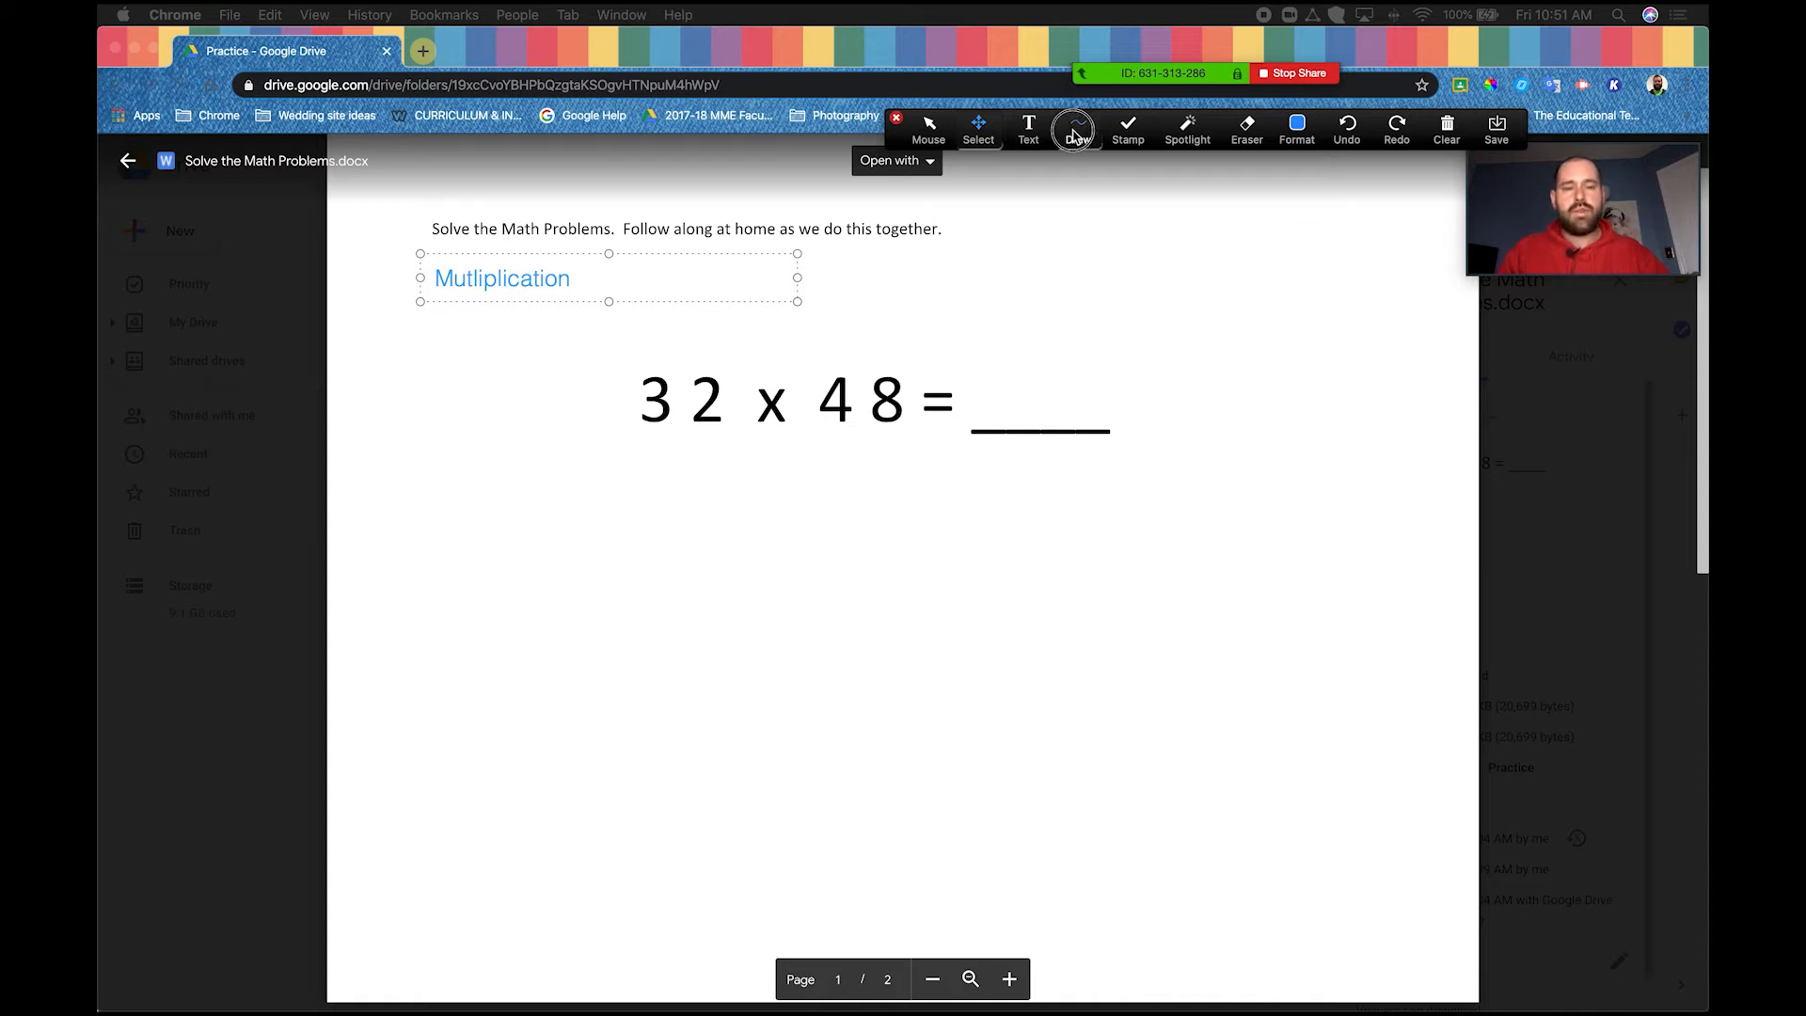
Step: Sketch 48 freehand beneath the 32 and choose the straight-line shape
click(1076, 129)
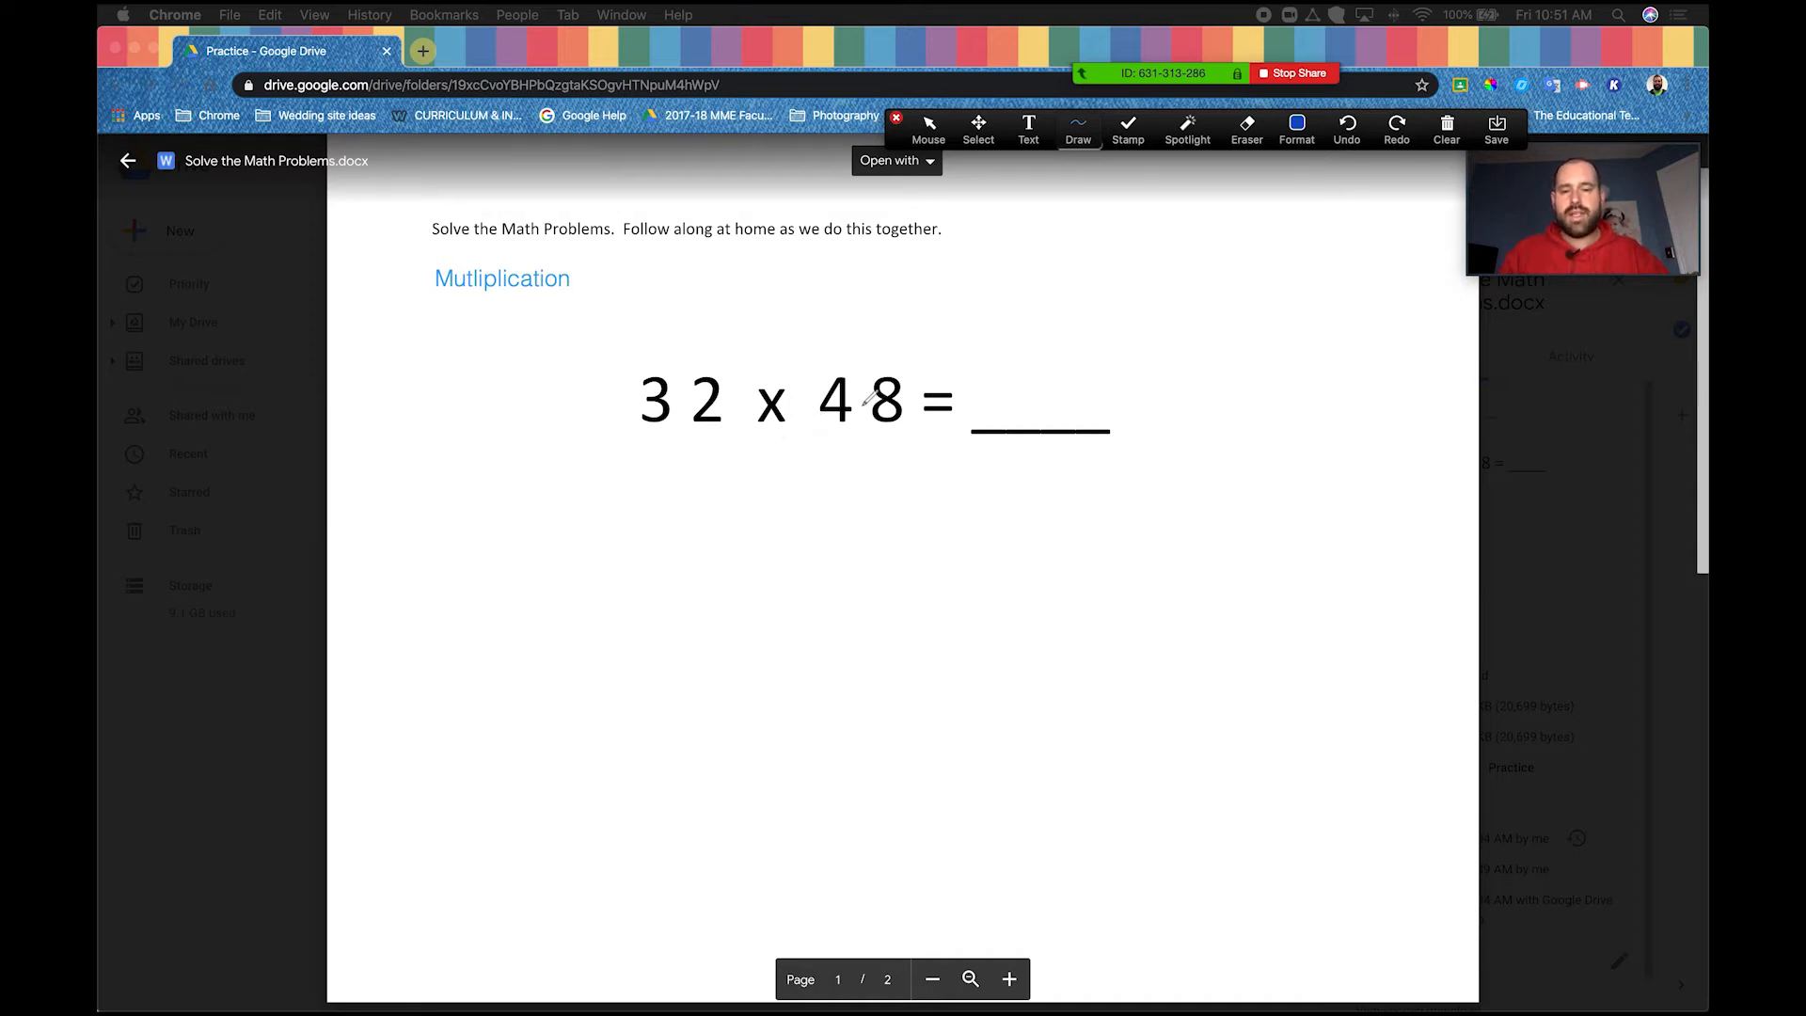
mouse_move(686, 452)
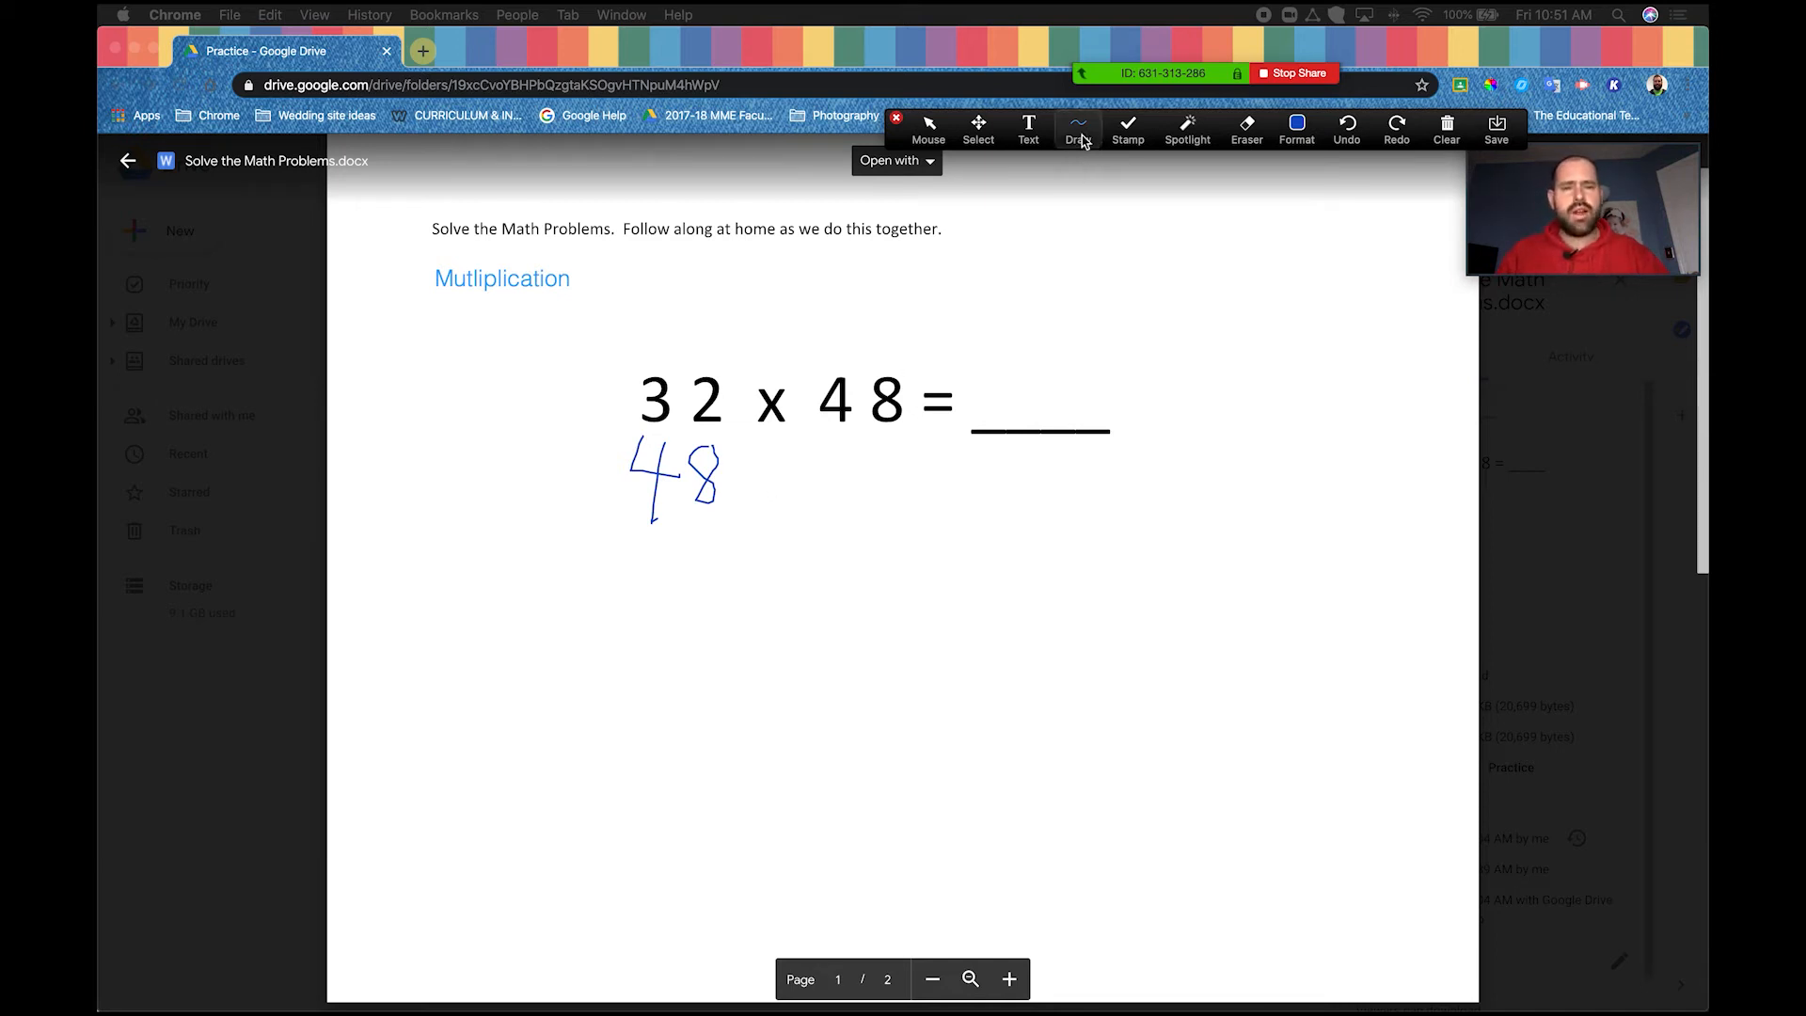
click(1077, 127)
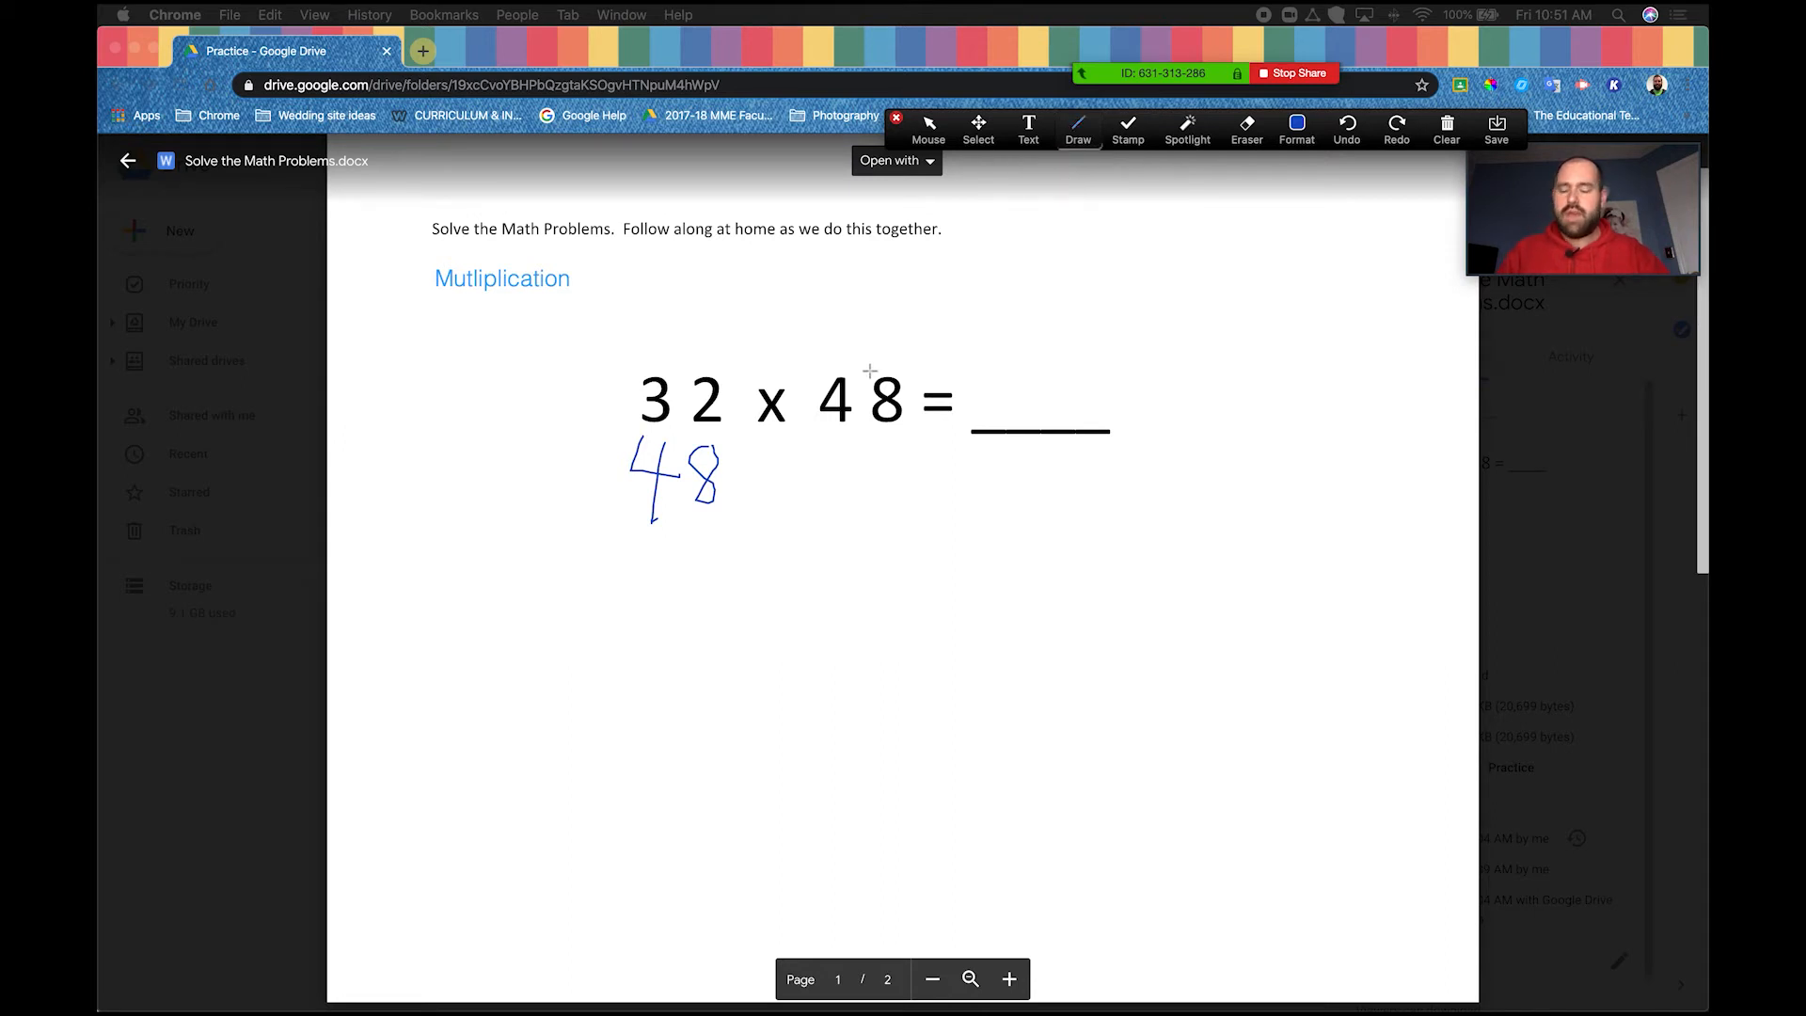
mouse_move(605, 547)
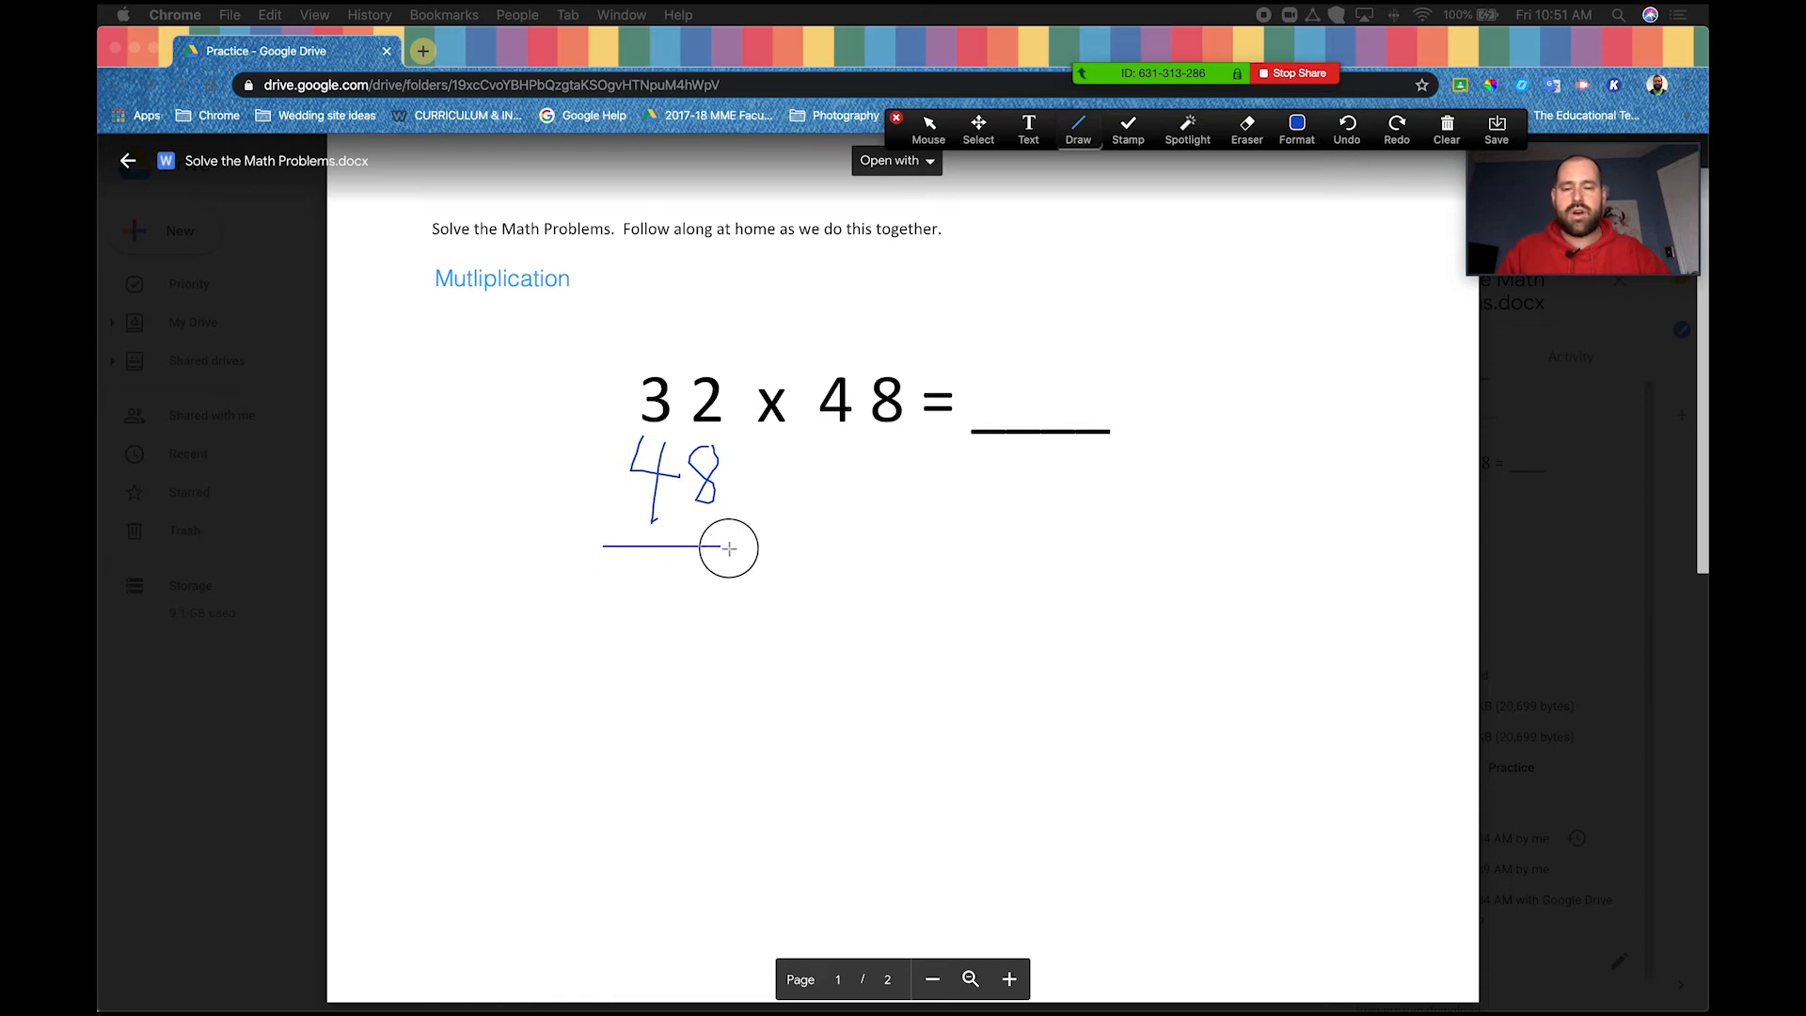
mouse_move(770, 504)
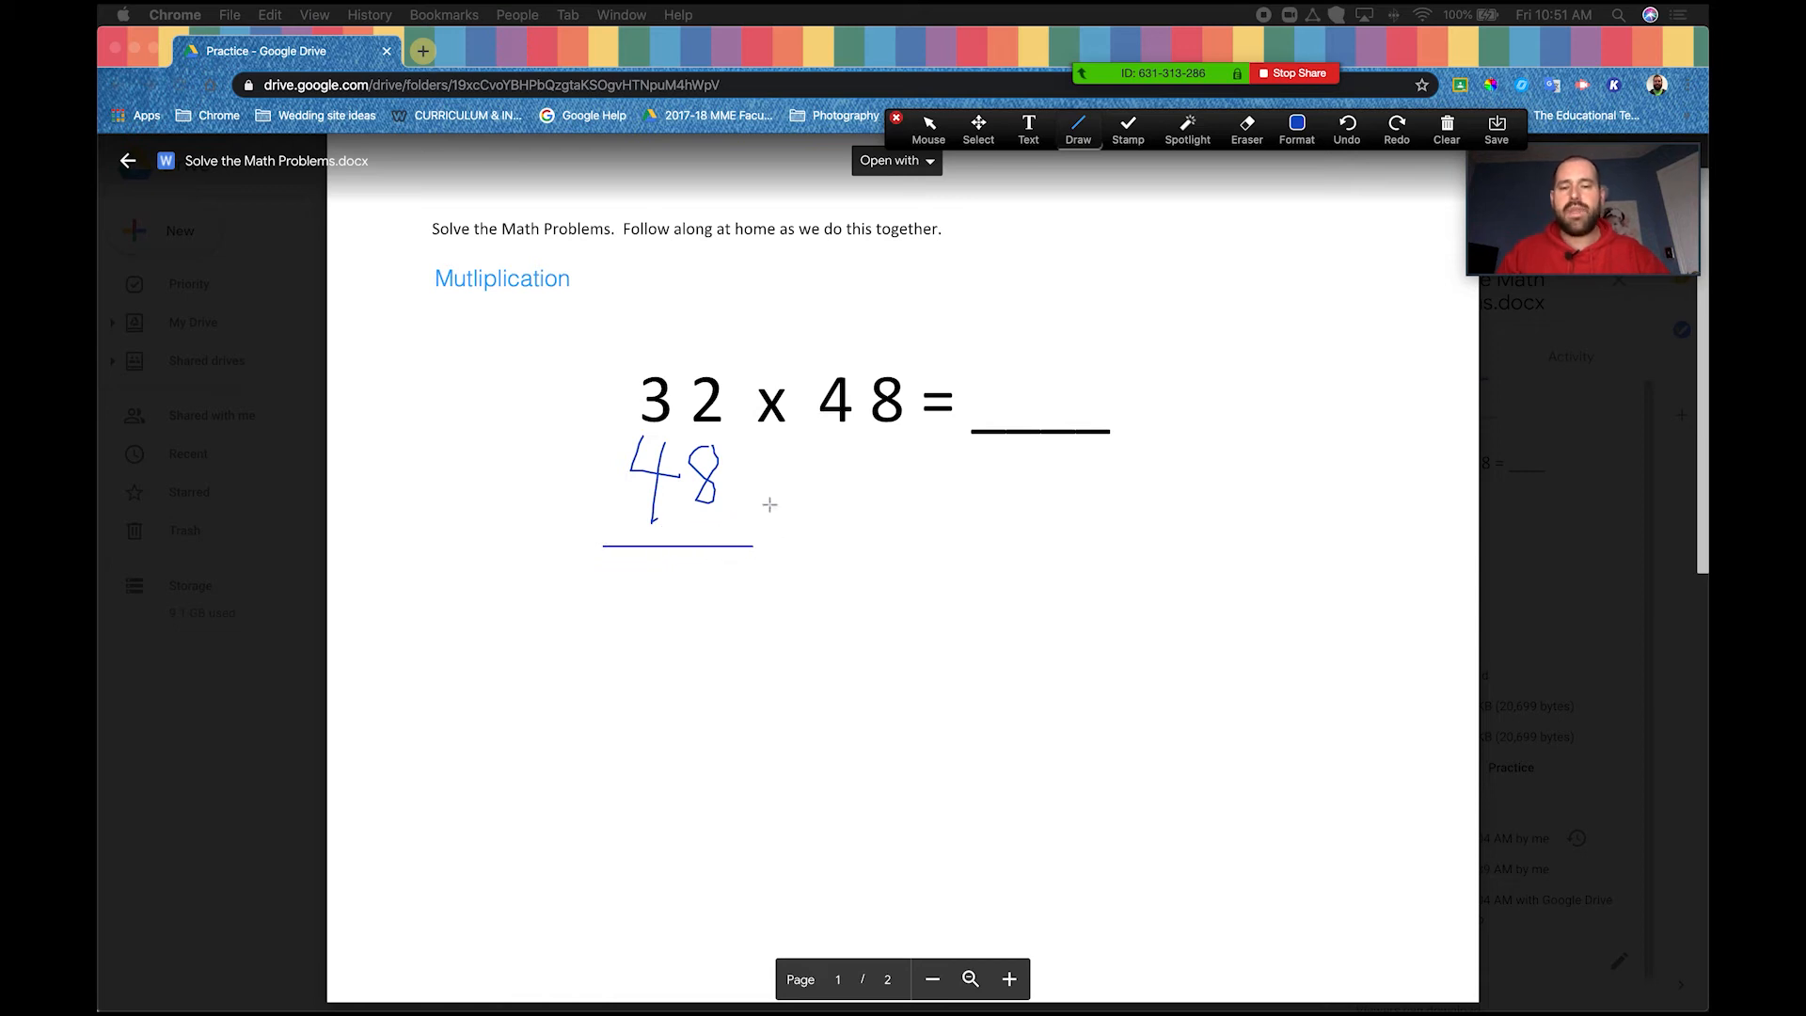
mouse_move(755, 433)
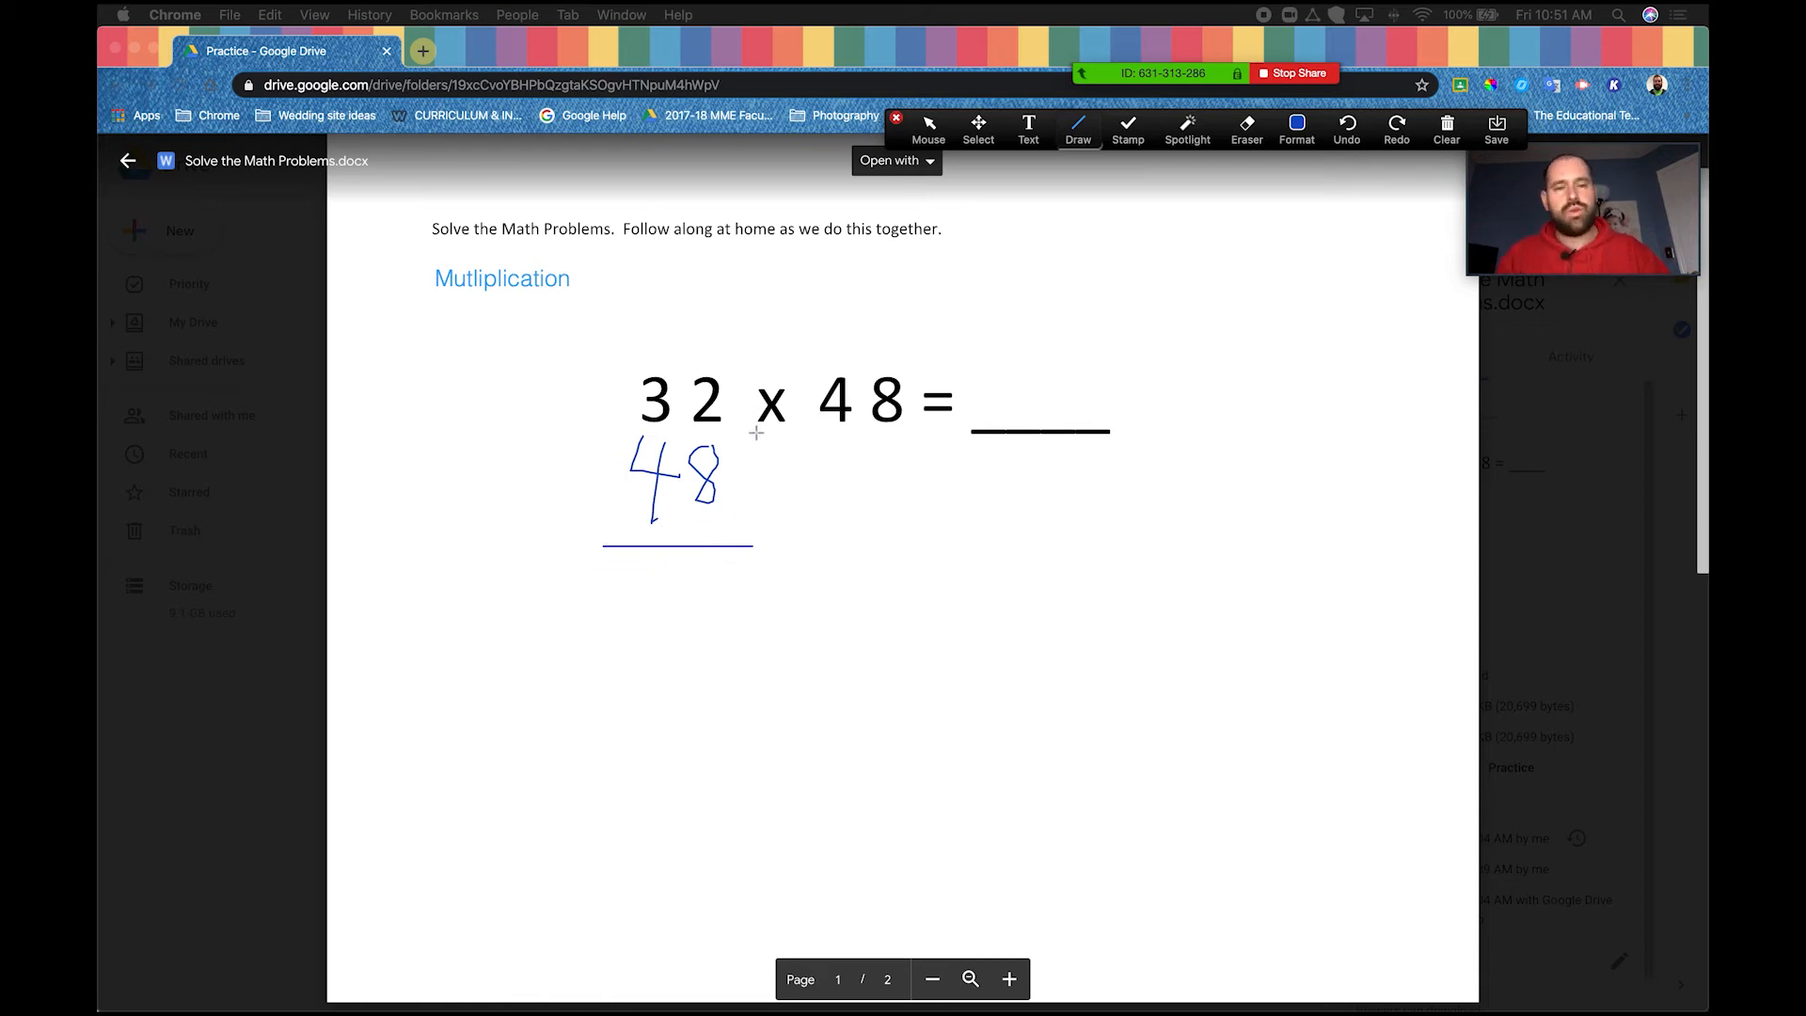
Step: Underline the handwritten 48 and stamp × marks beside it
click(1127, 129)
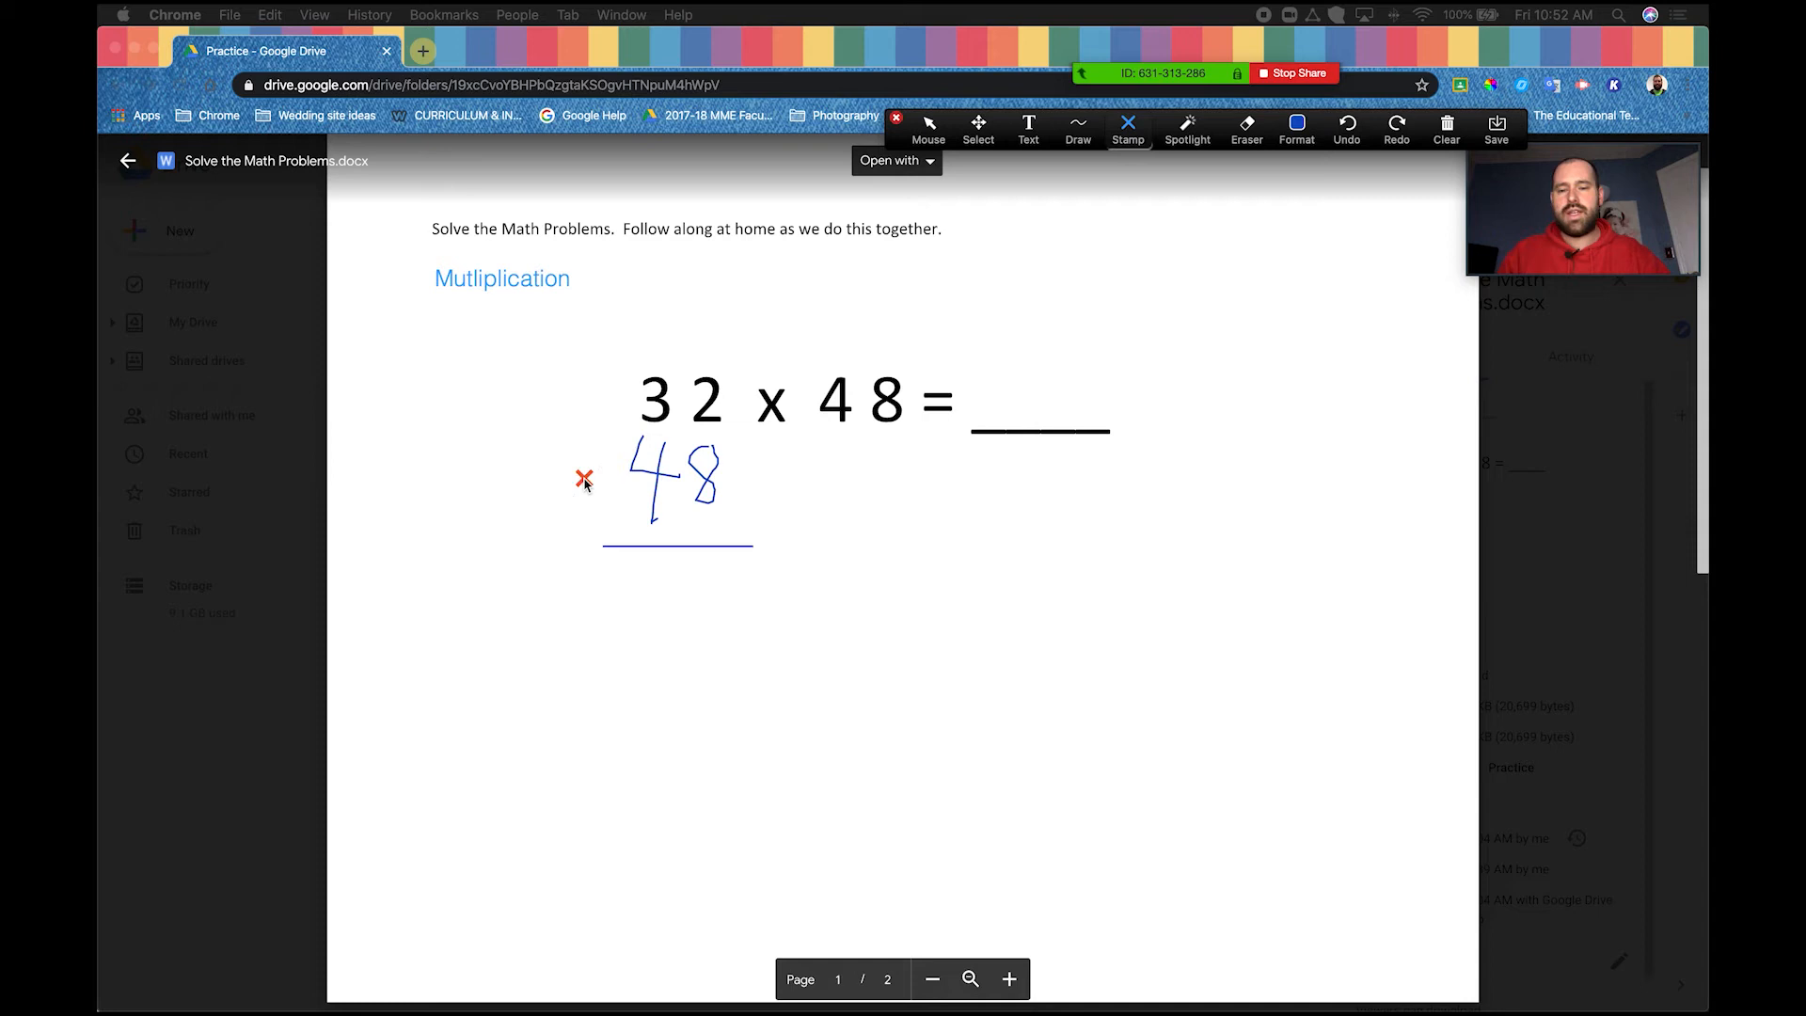
mouse_move(988, 529)
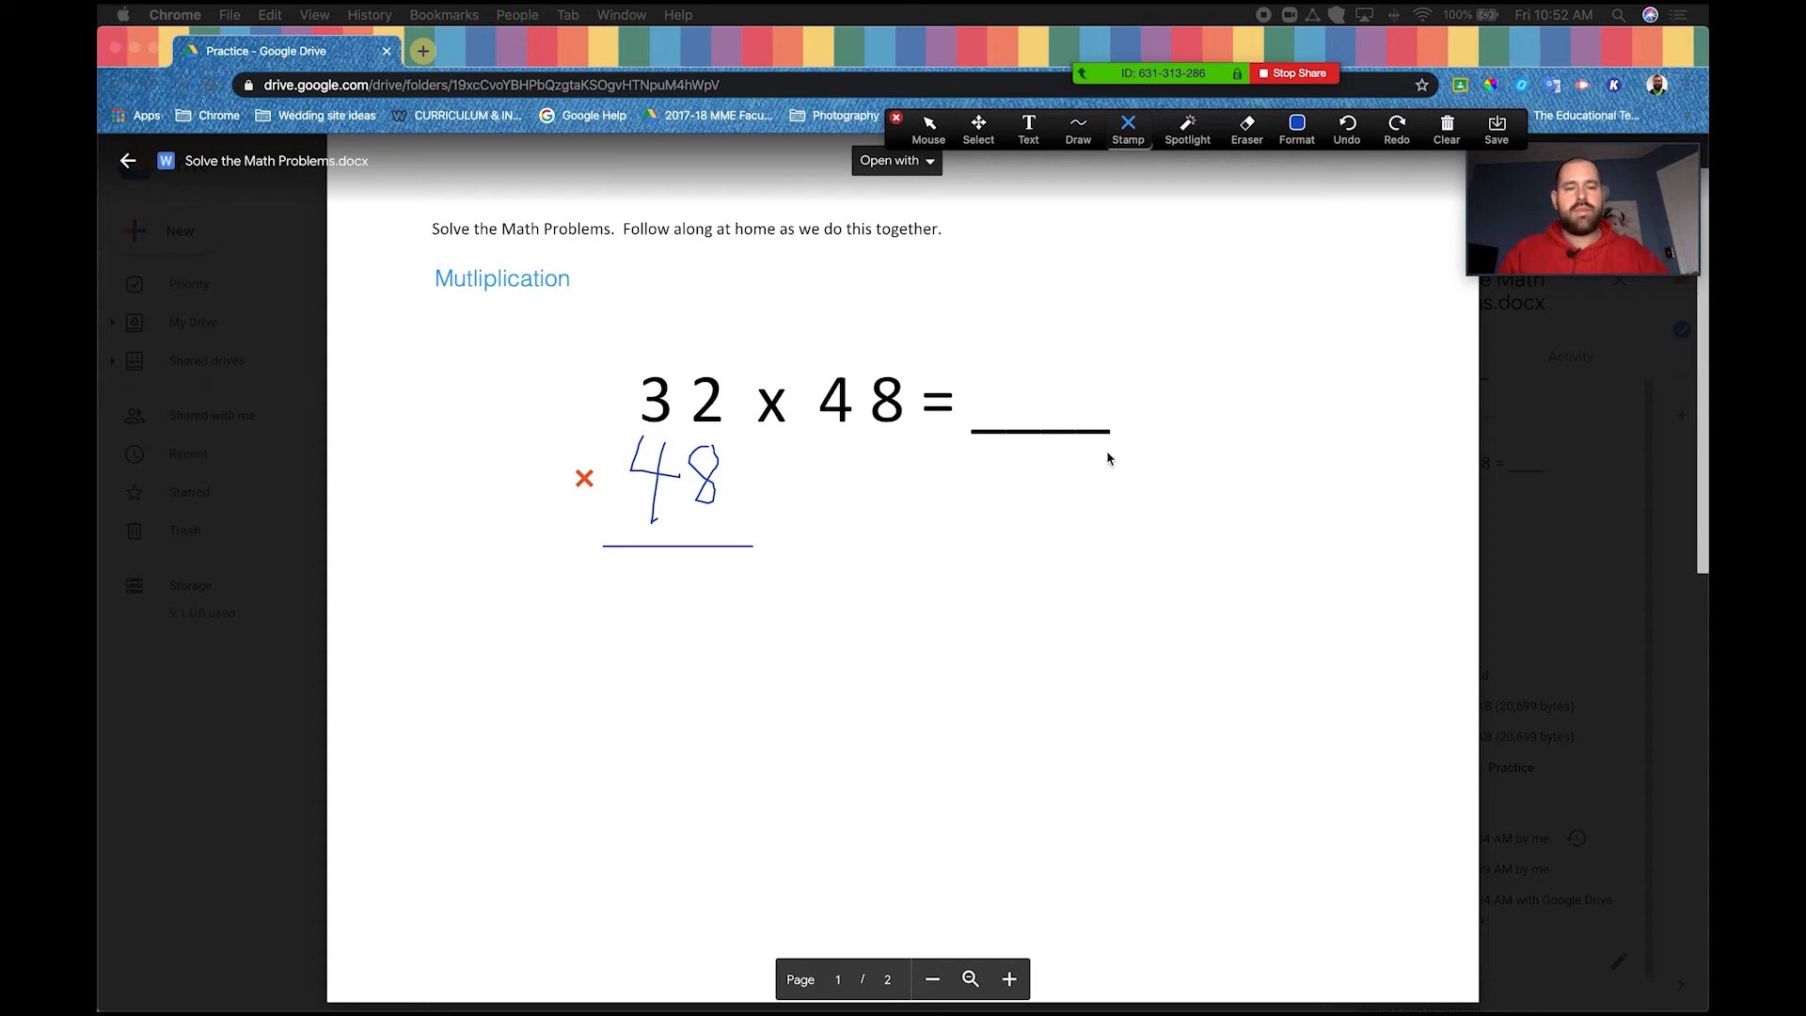
mouse_move(1168, 358)
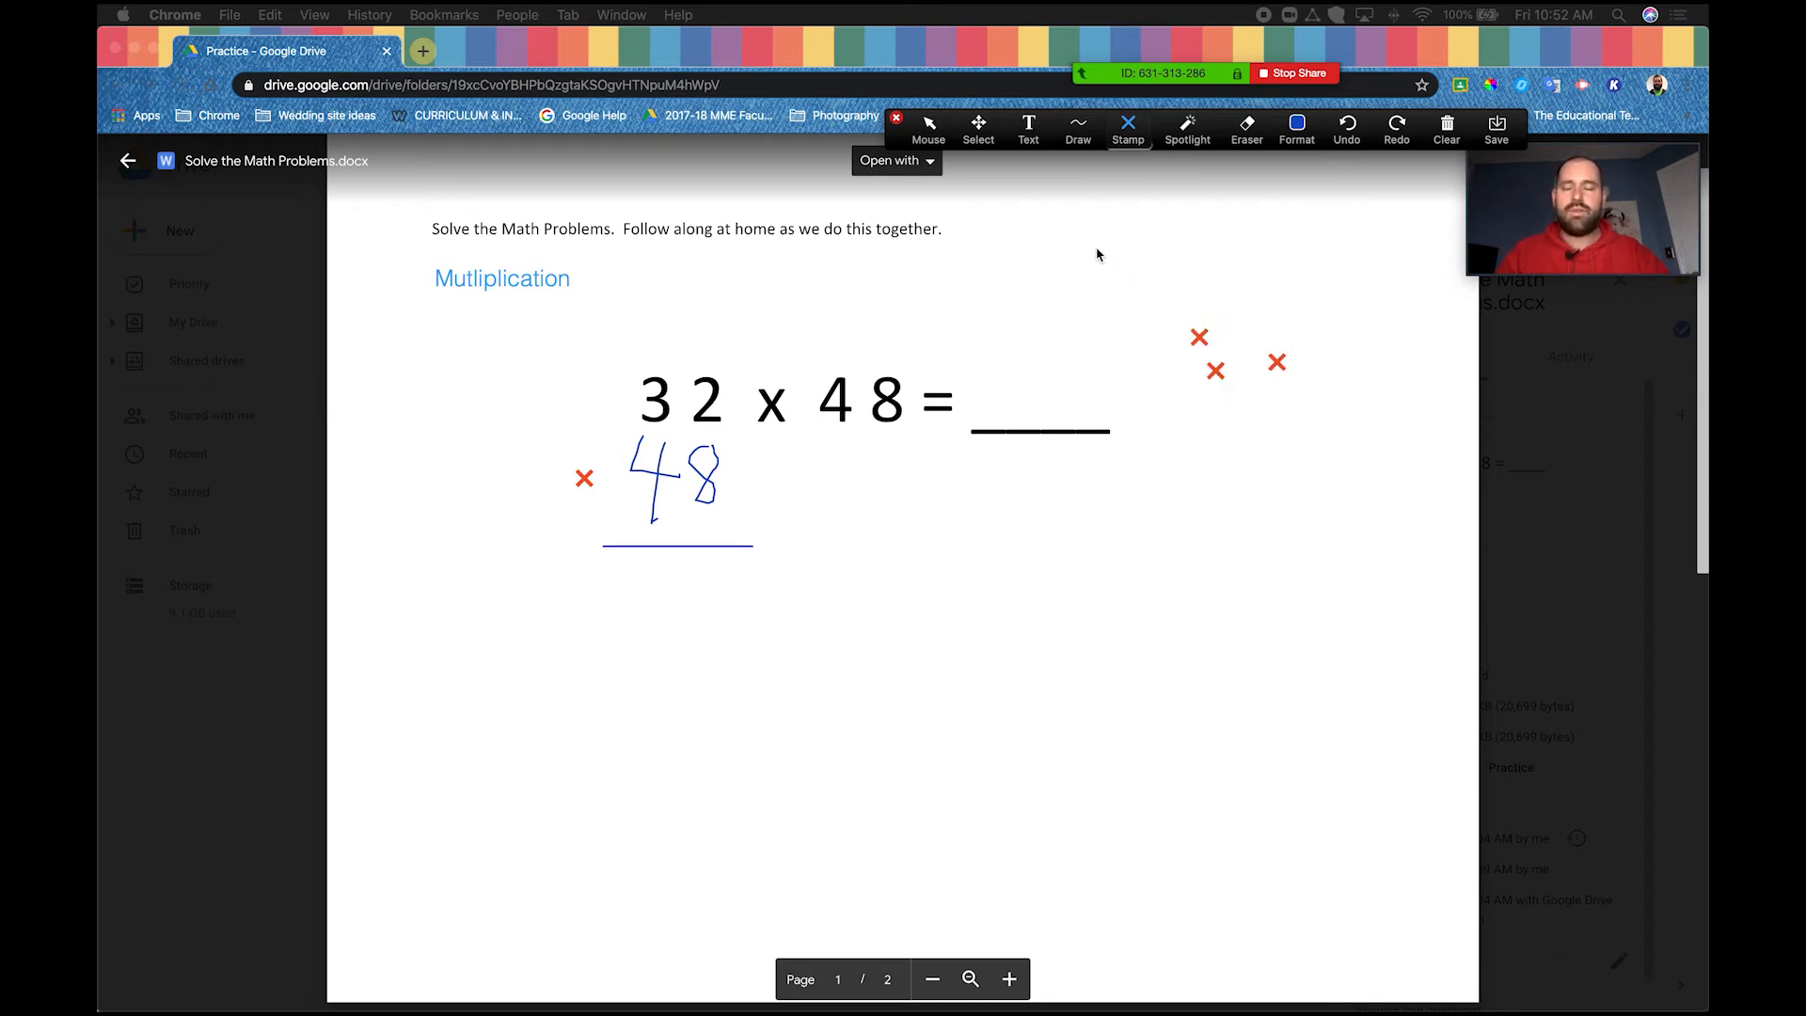
click(928, 127)
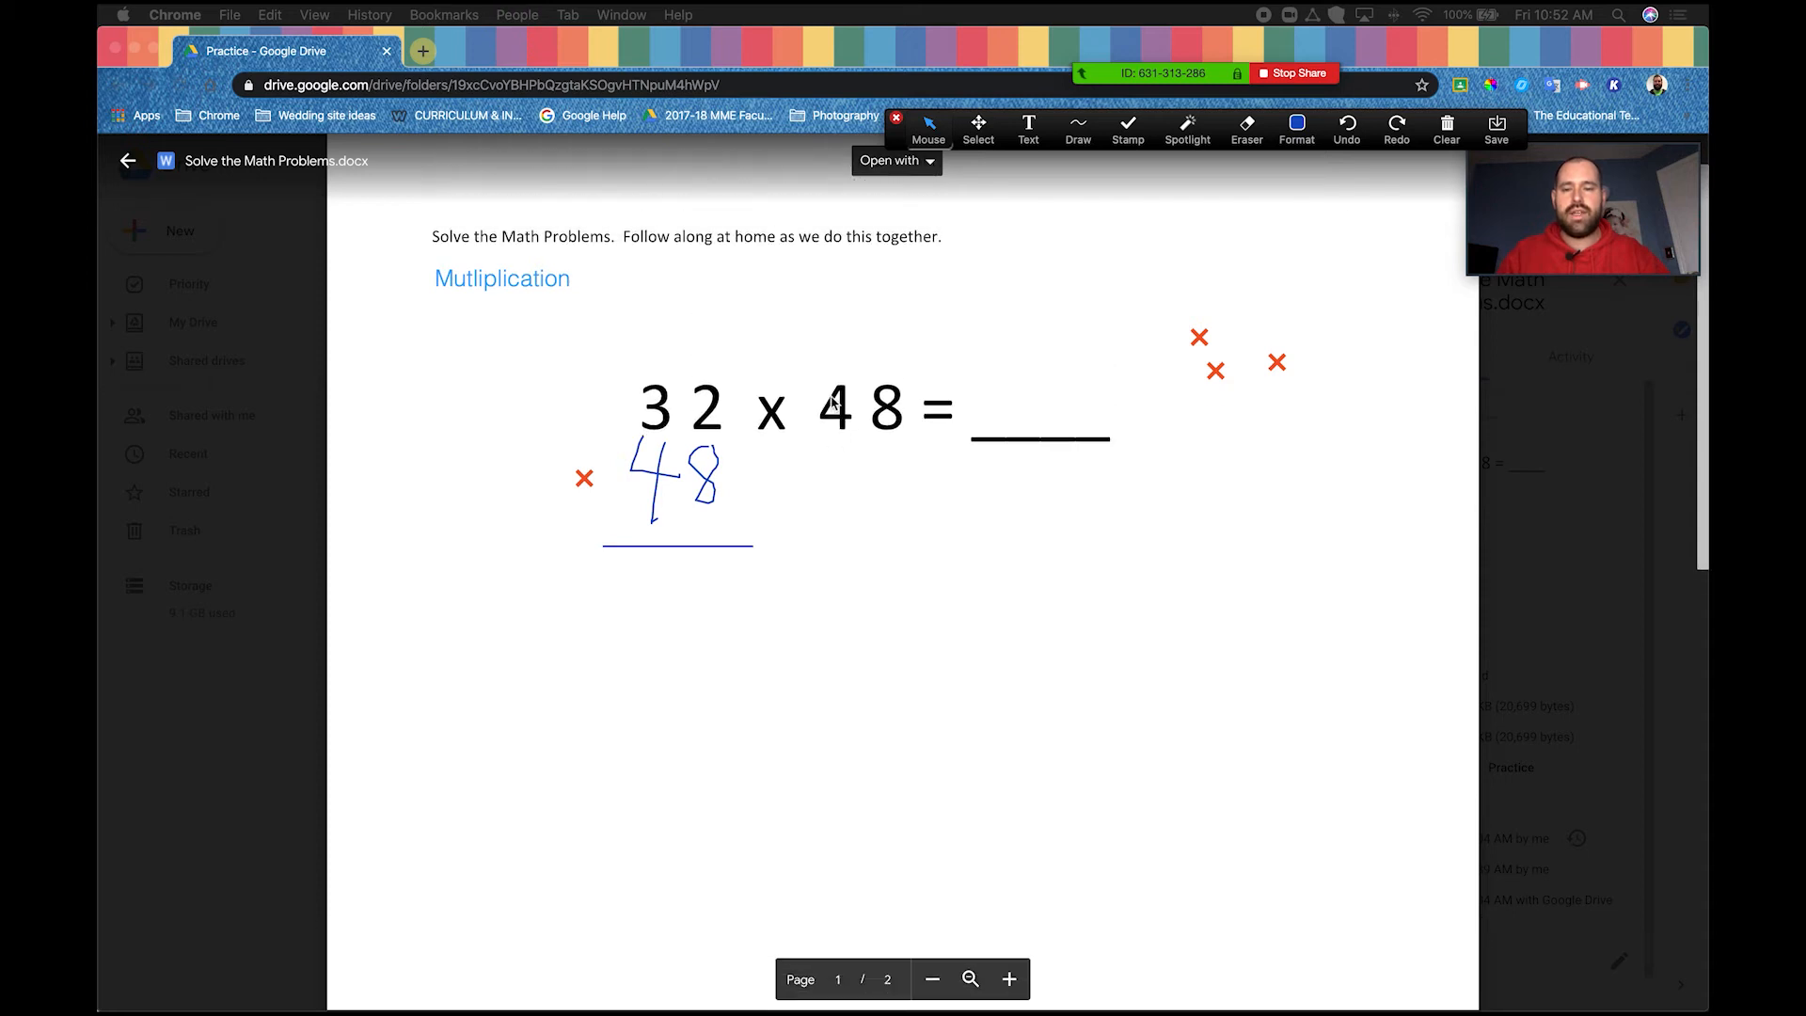
Step: Scroll the shared worksheet down to page 2's triangle problem
scroll(down, 3)
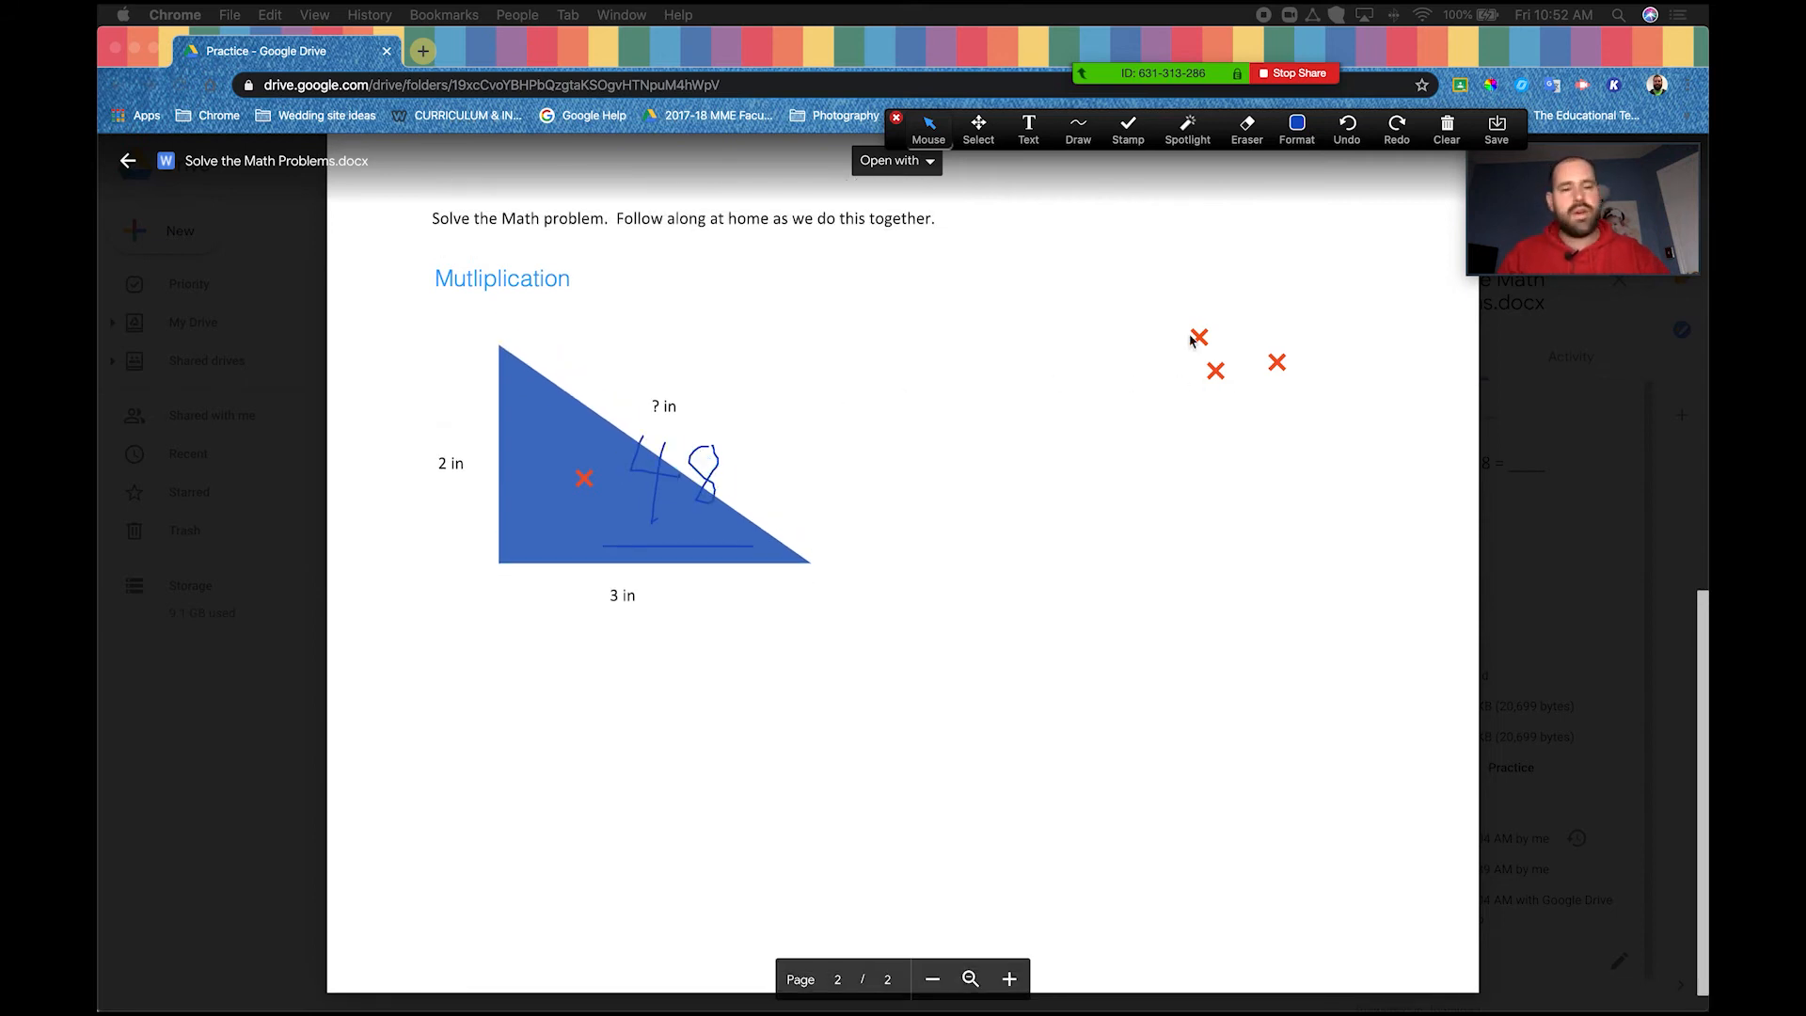
mouse_move(1371, 239)
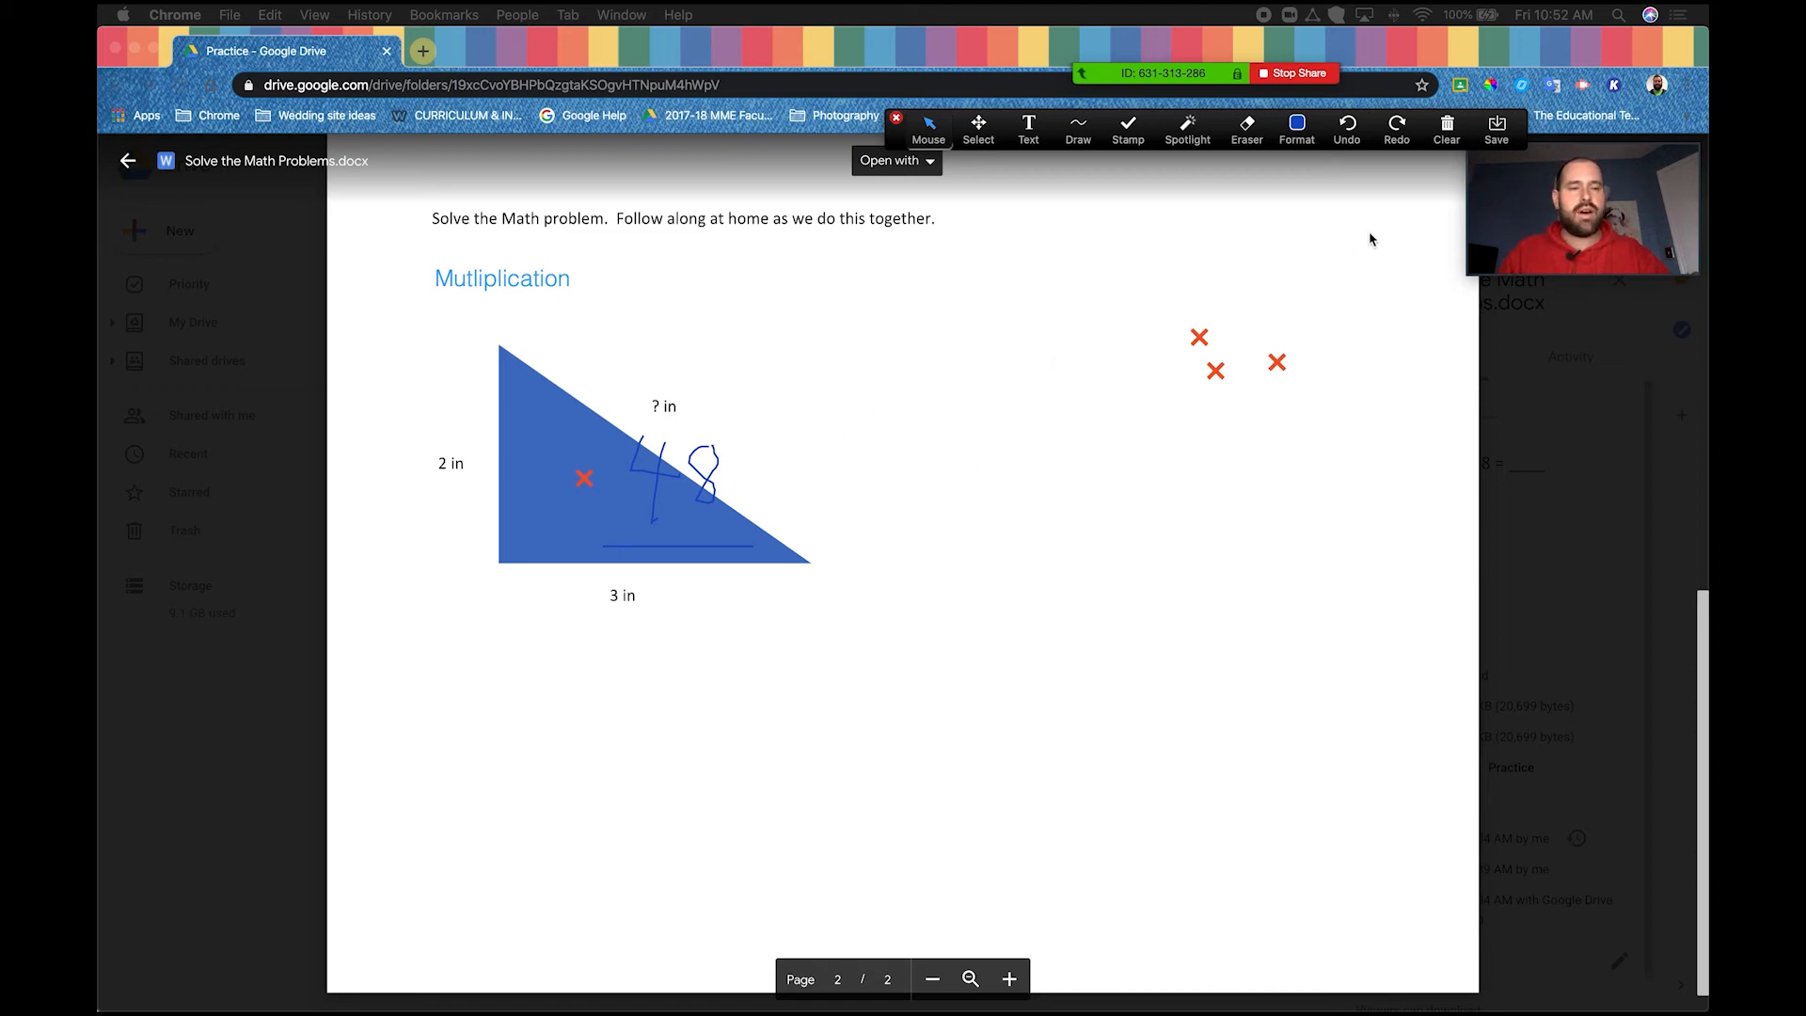
mouse_move(1009, 371)
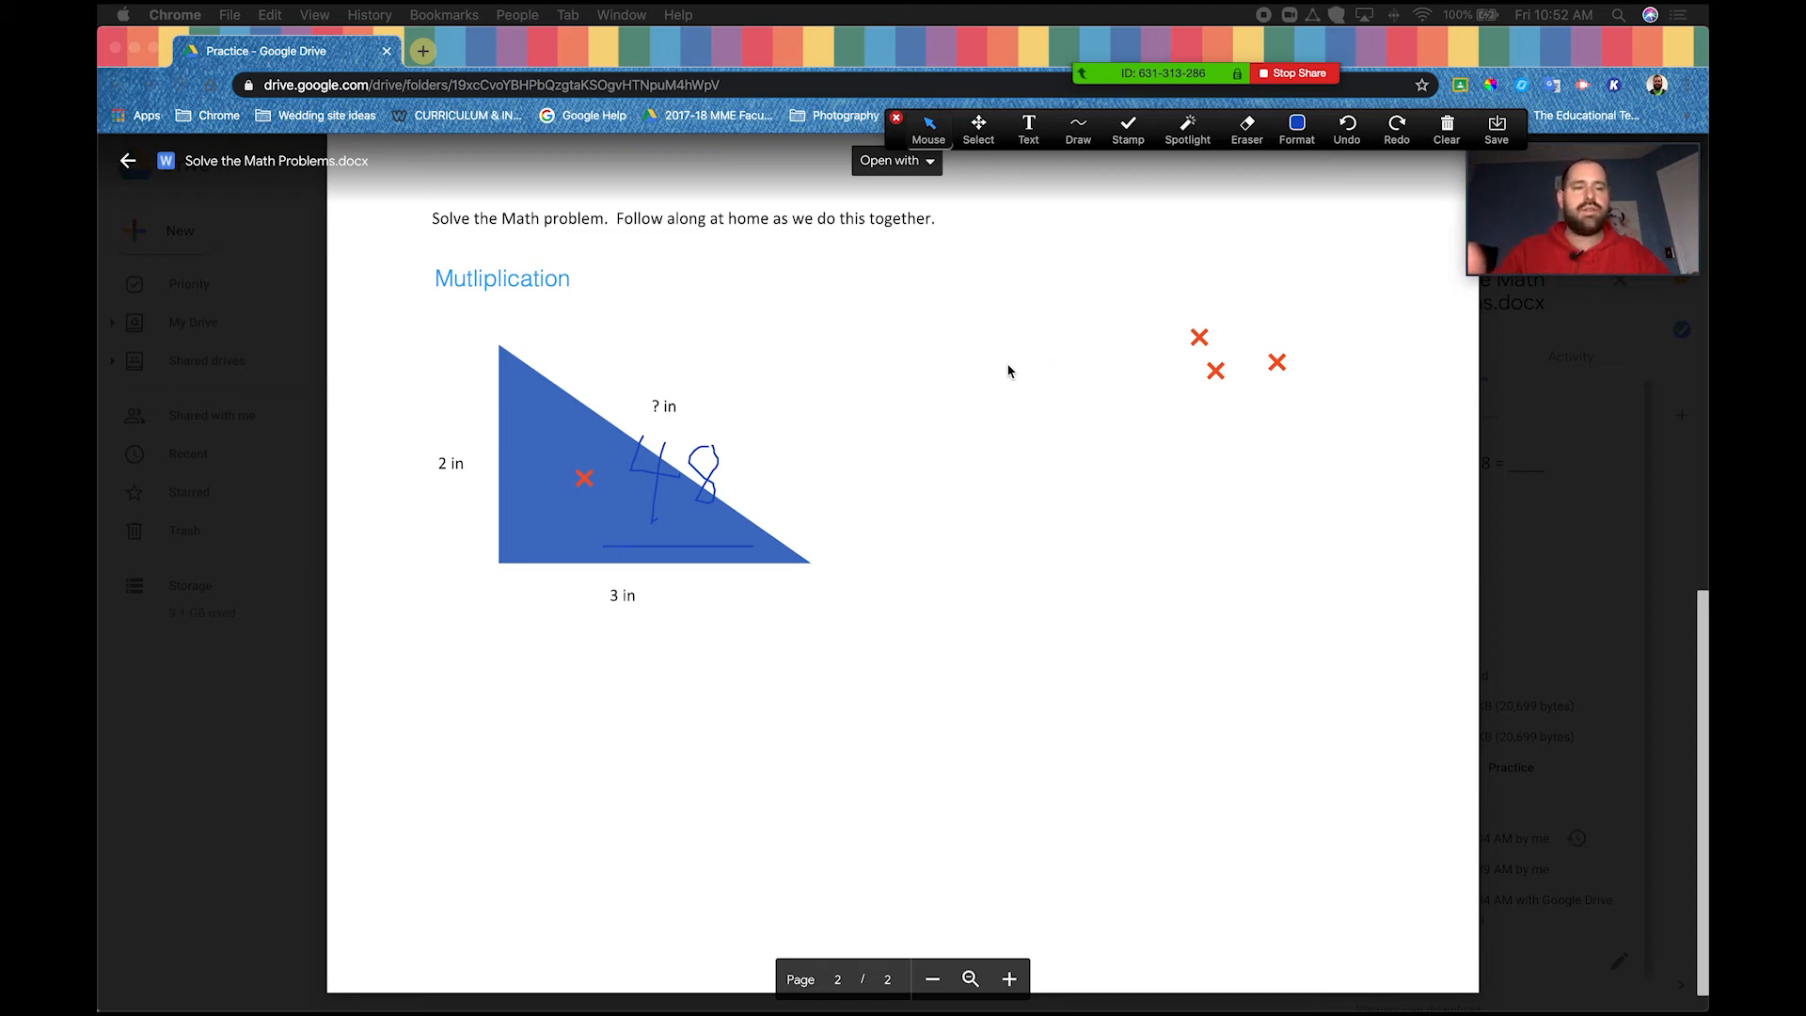
click(1446, 127)
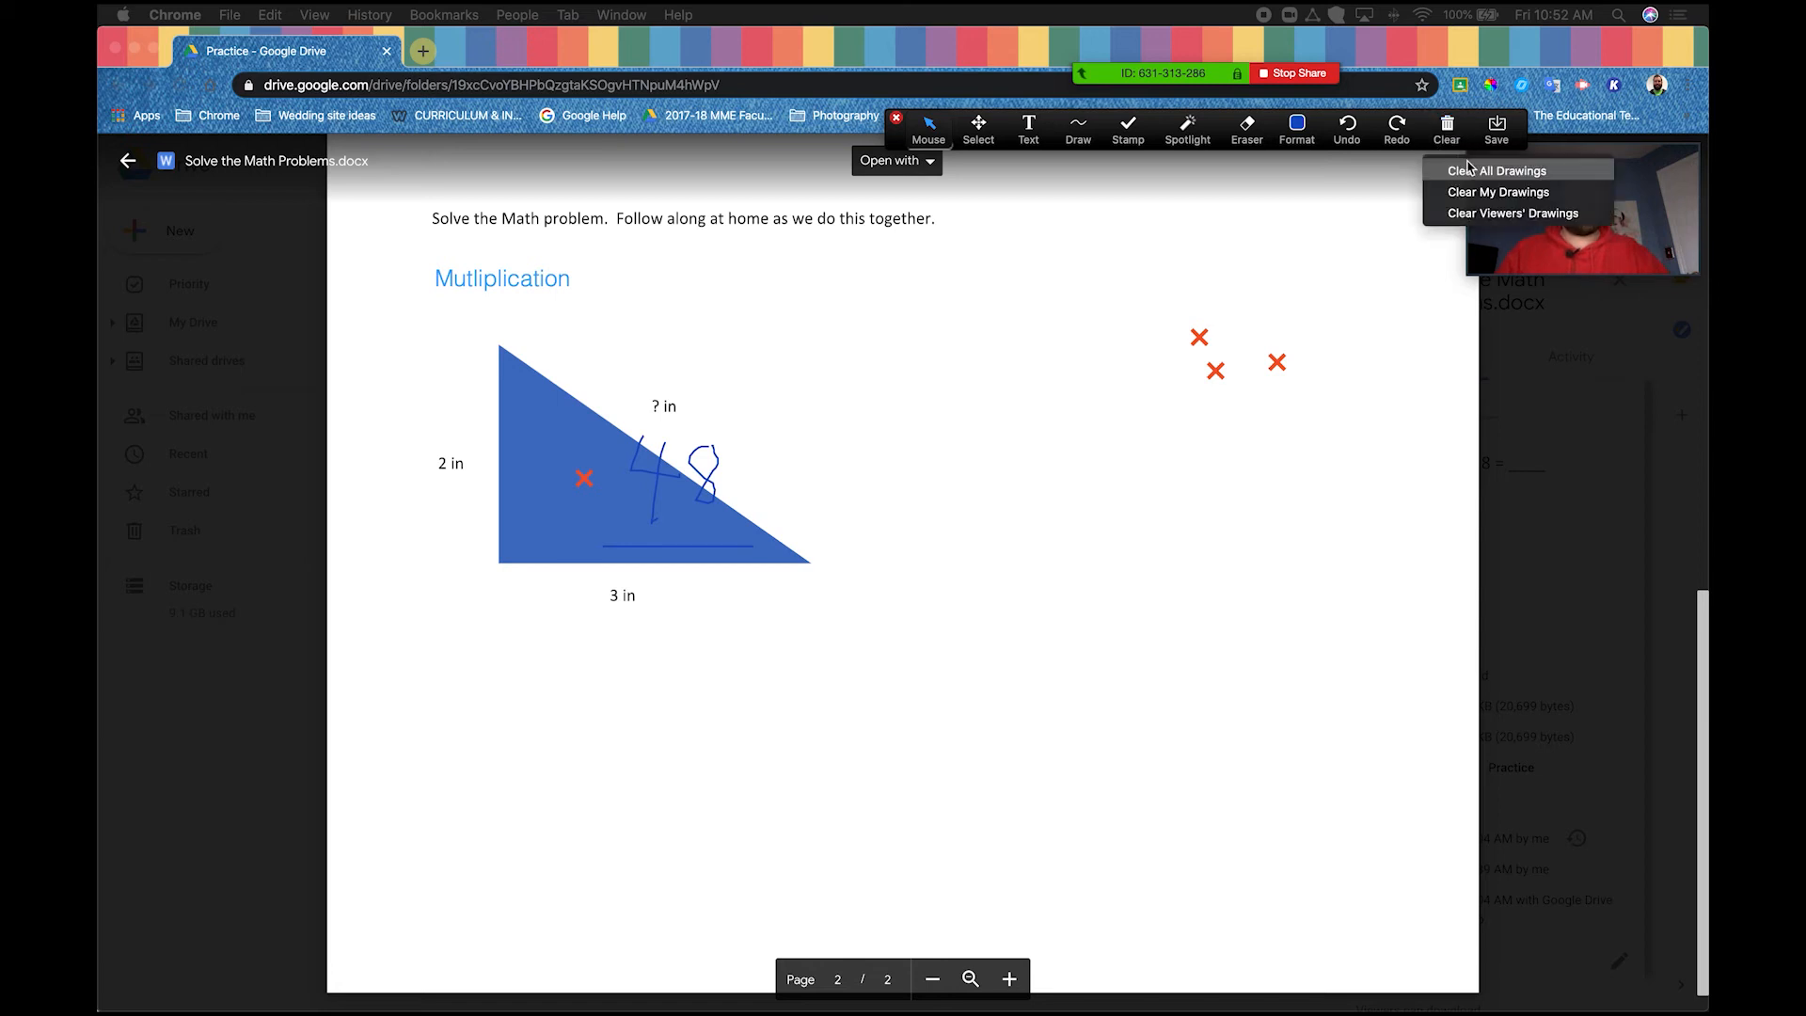
Step: Clear all drawings from page 2 and select the freehand Draw tool
click(1500, 170)
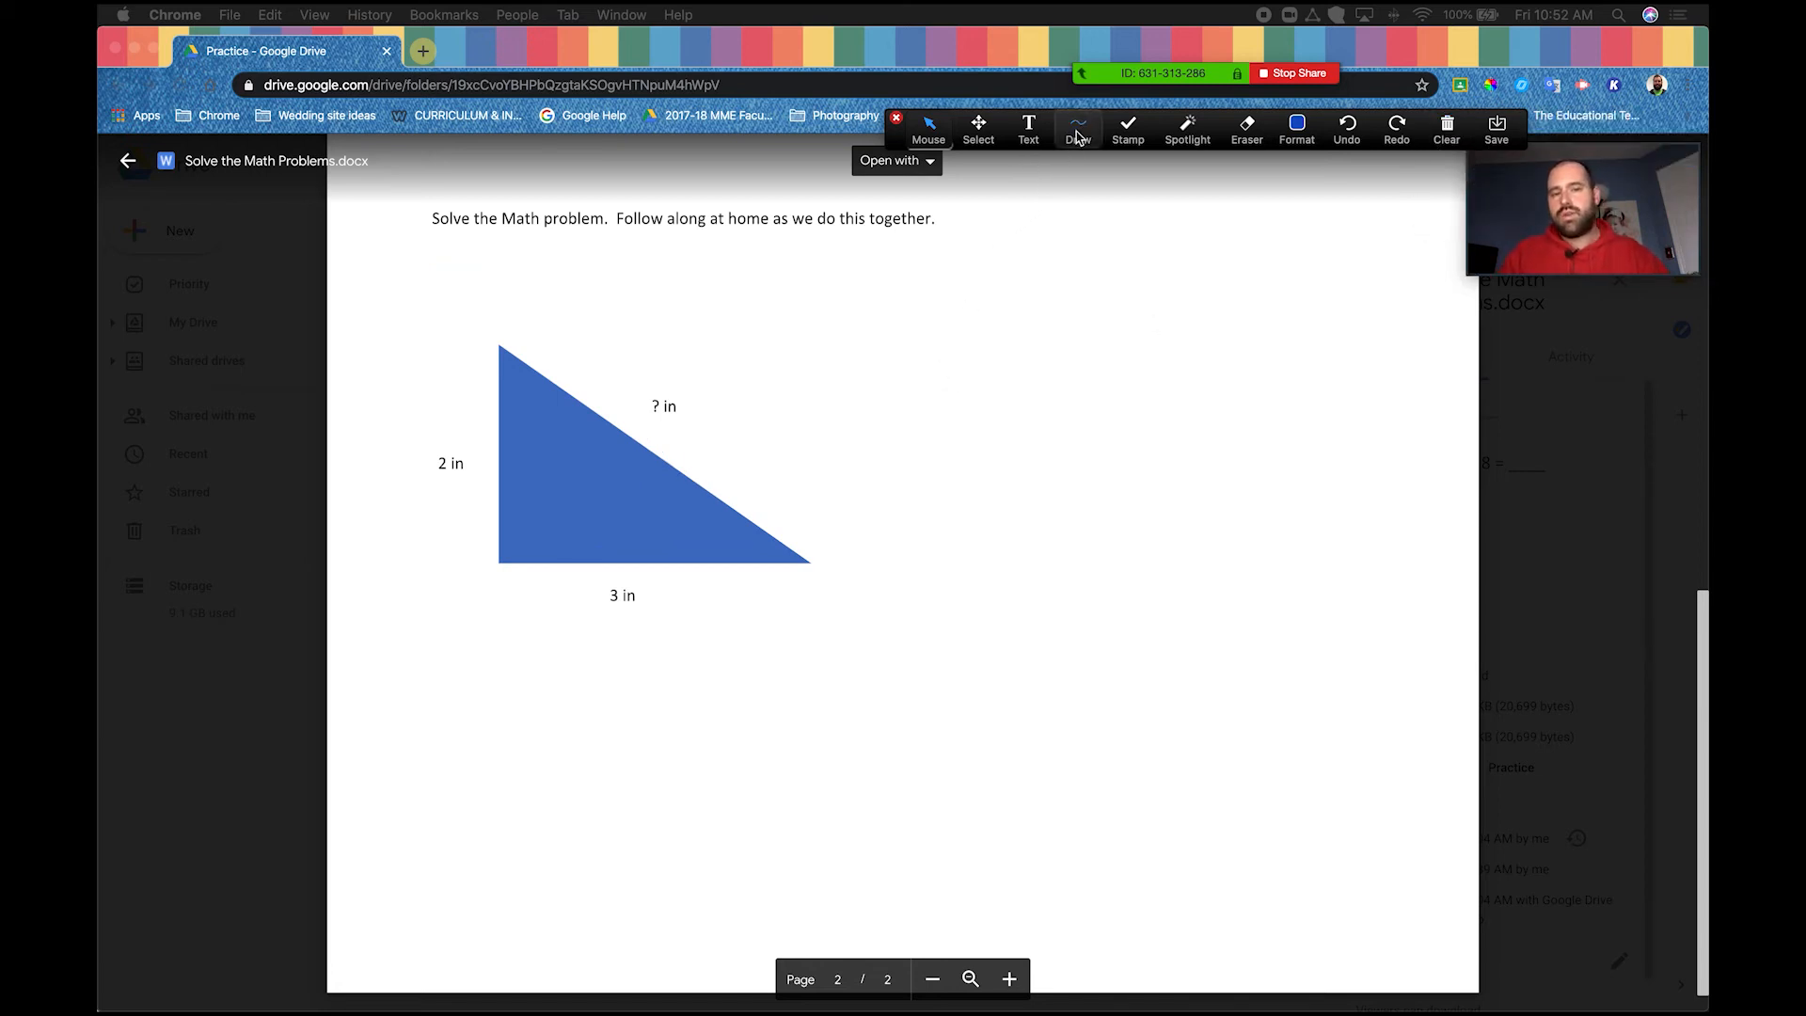
click(1077, 129)
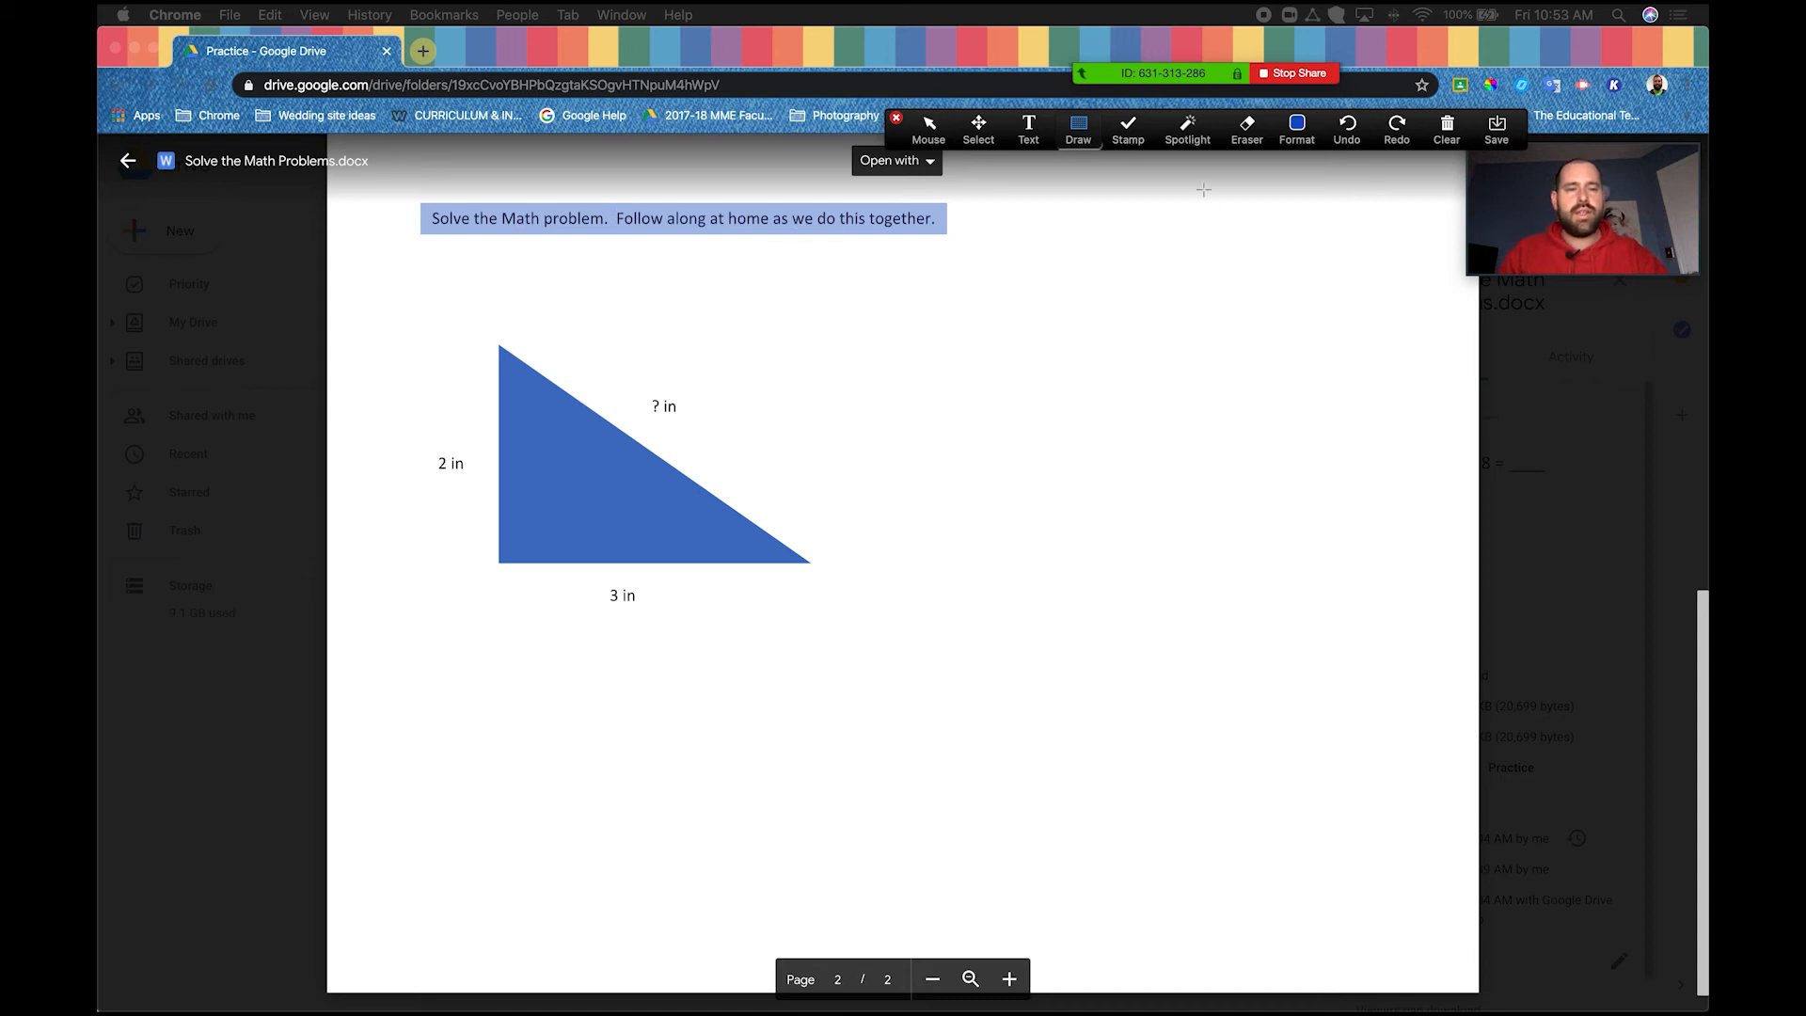
Step: Pick red in the annotation Format colour options
click(1296, 127)
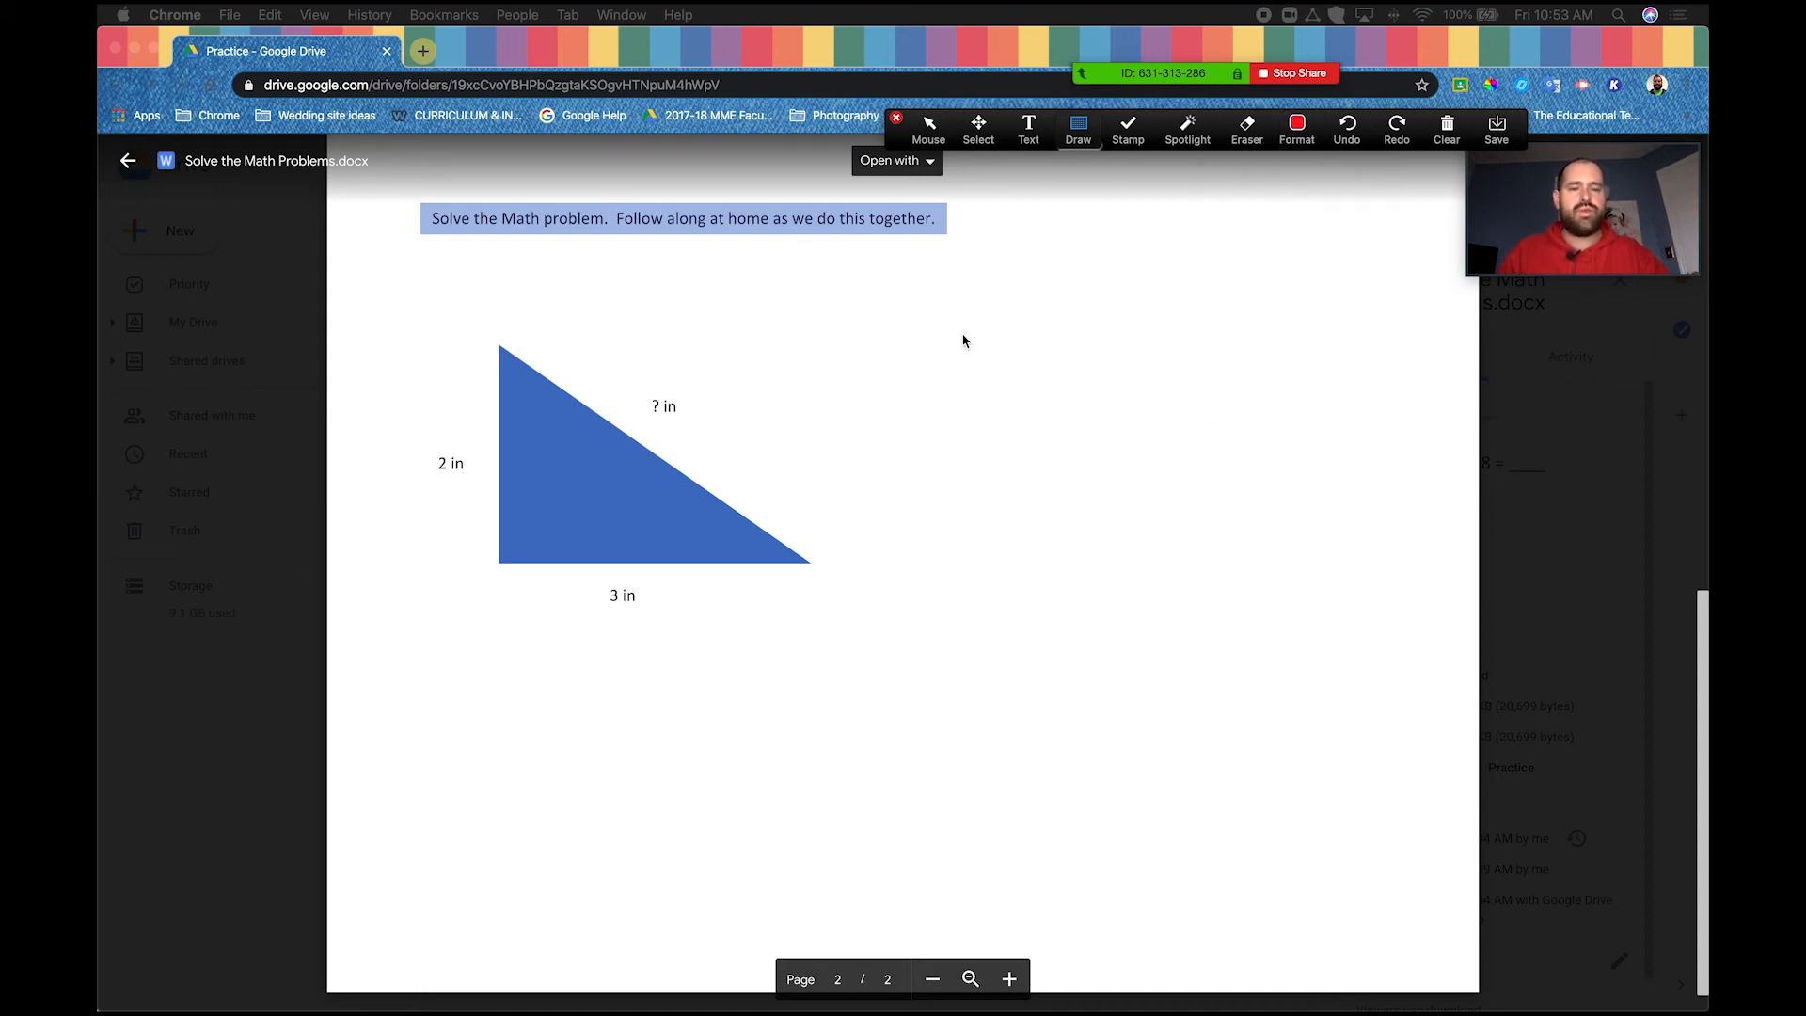
mouse_move(964, 334)
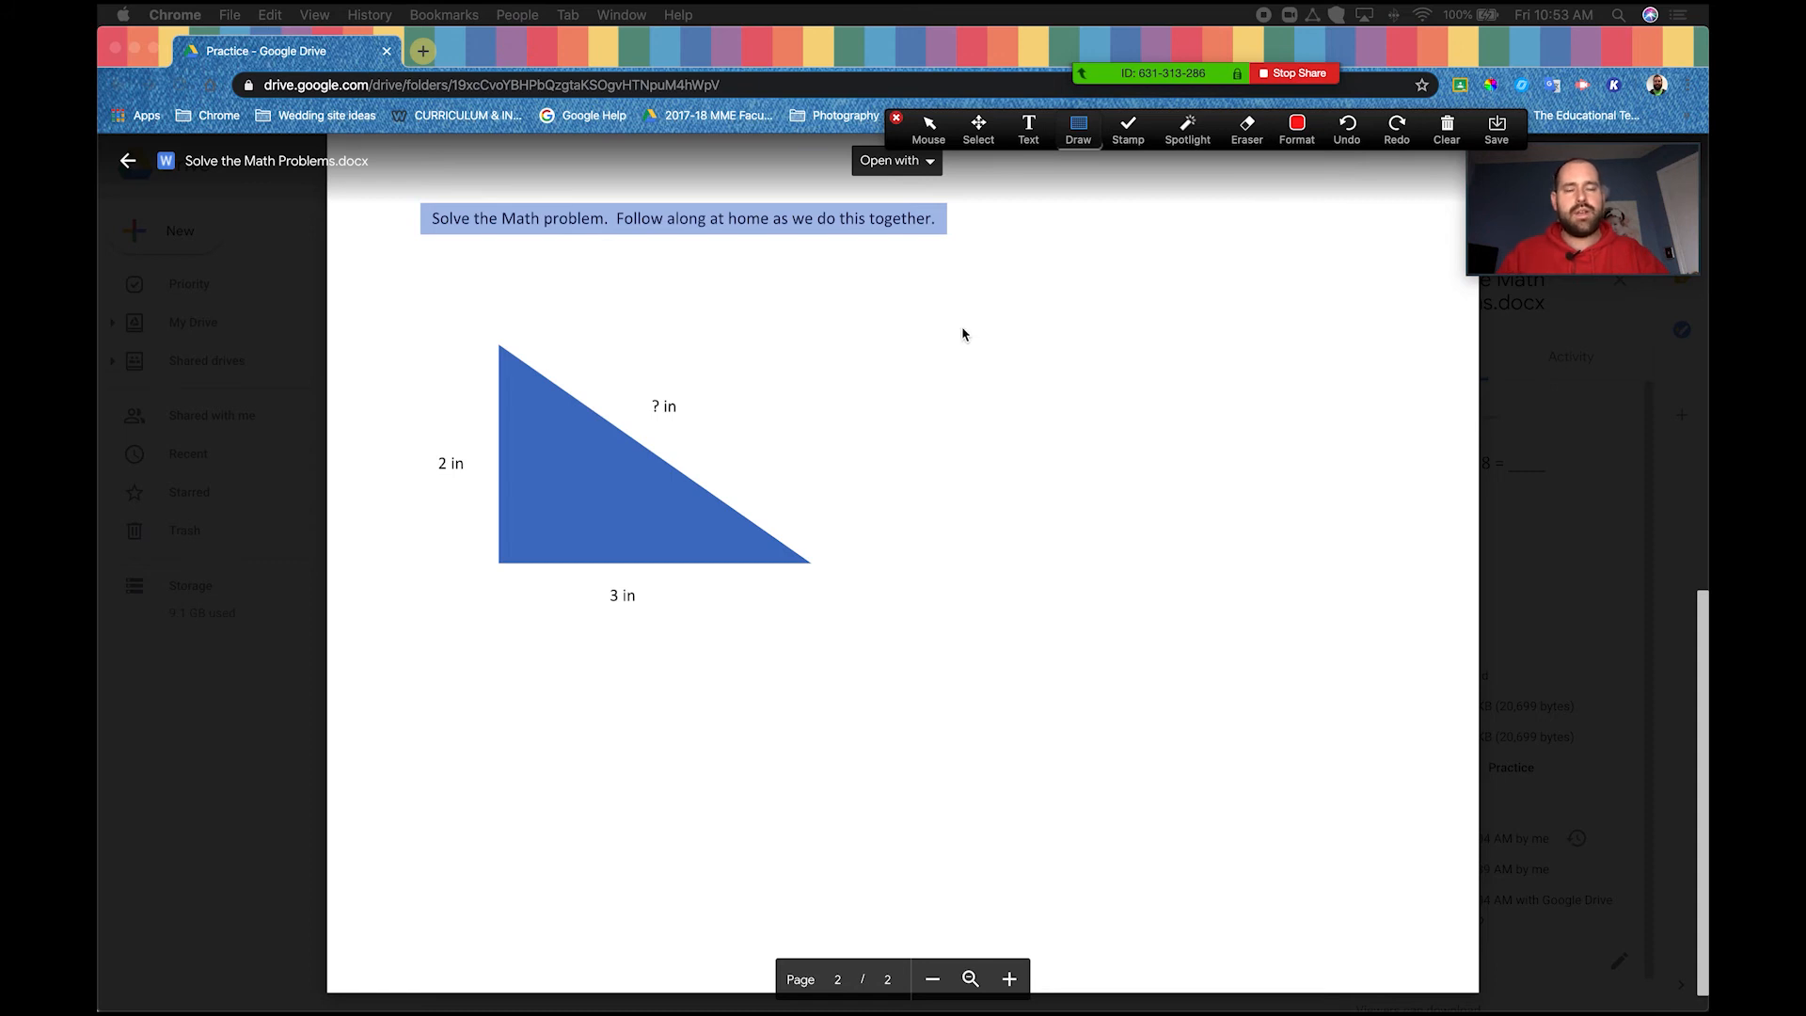
mouse_move(977, 308)
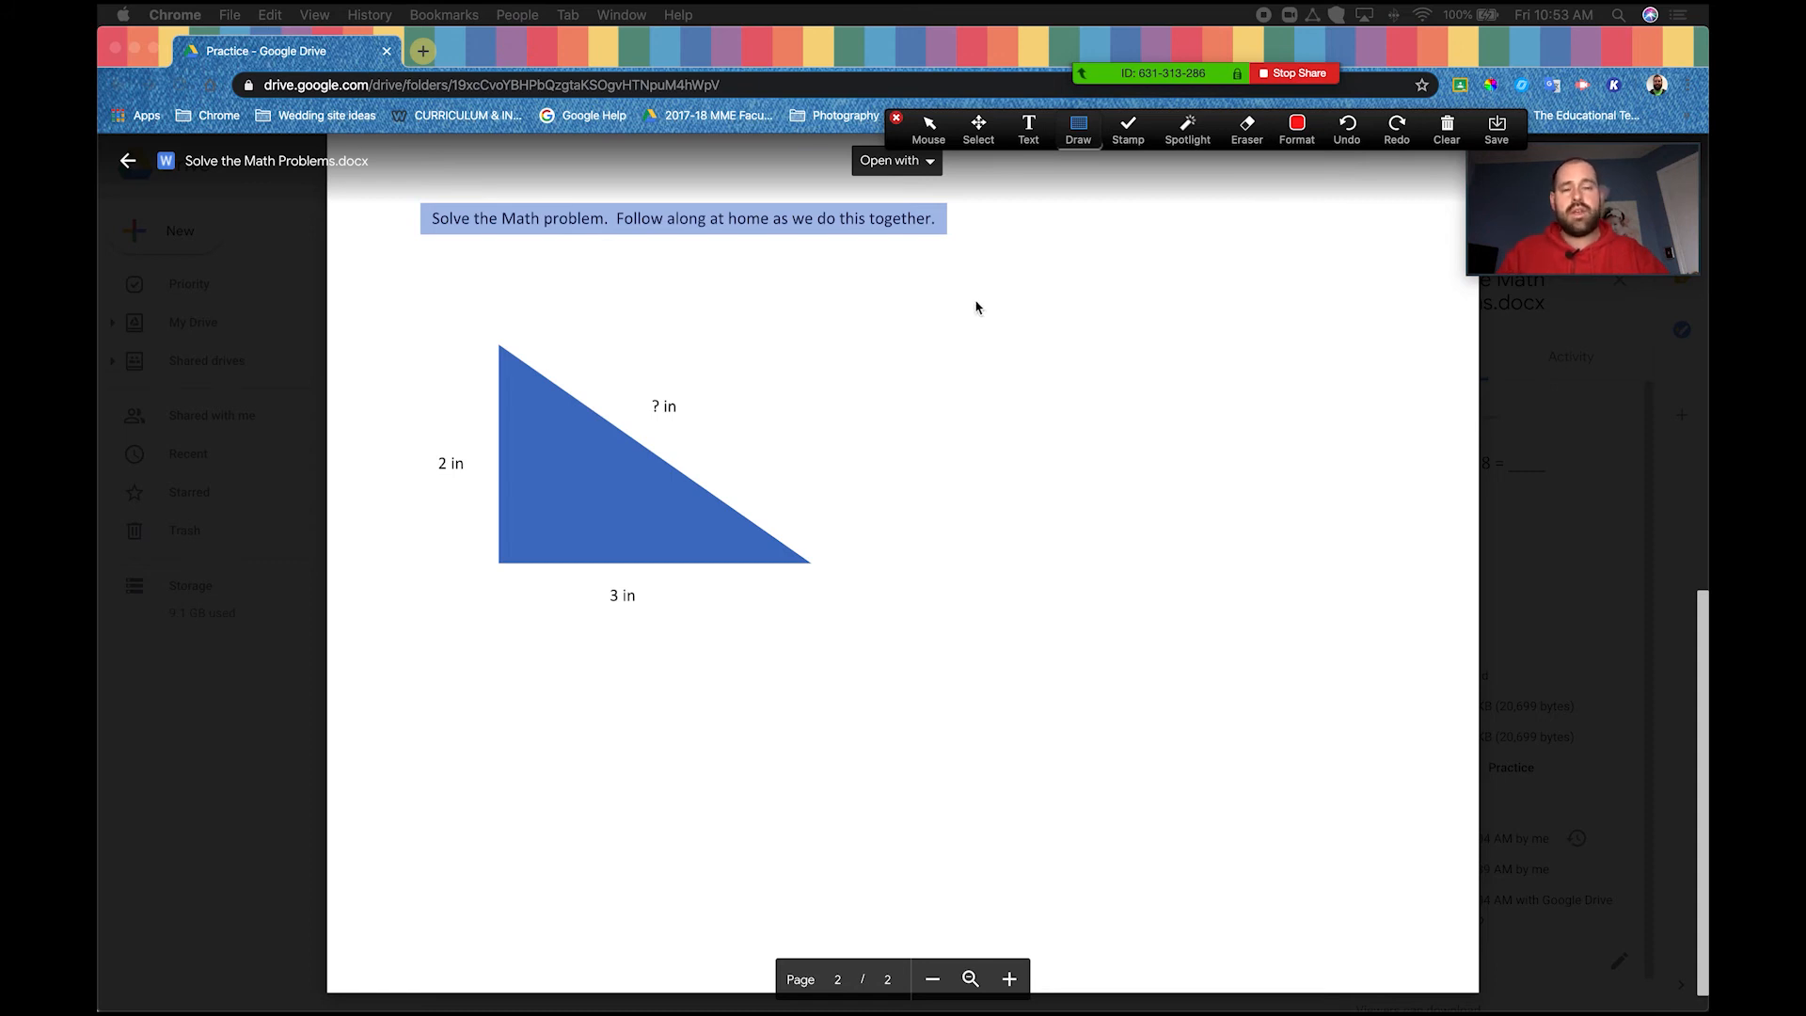
Step: Draw a red hollow ellipse around the triangle's '? in' label
click(1078, 127)
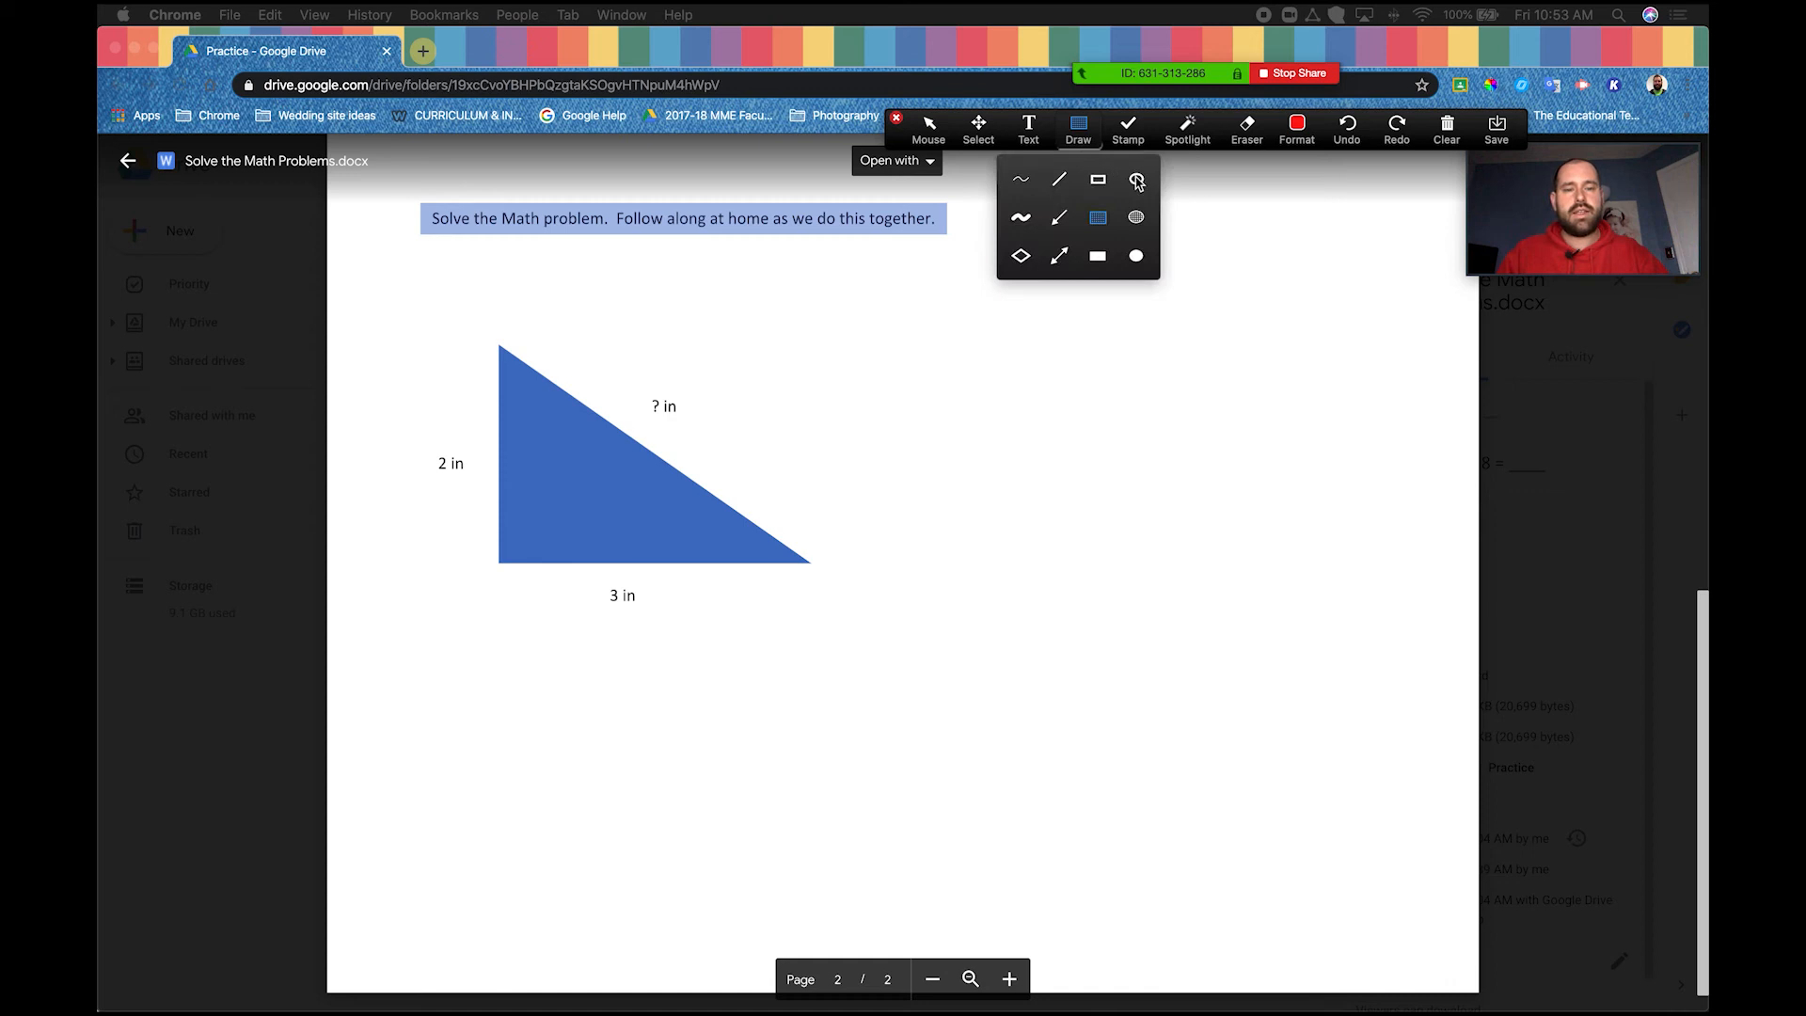
click(1136, 181)
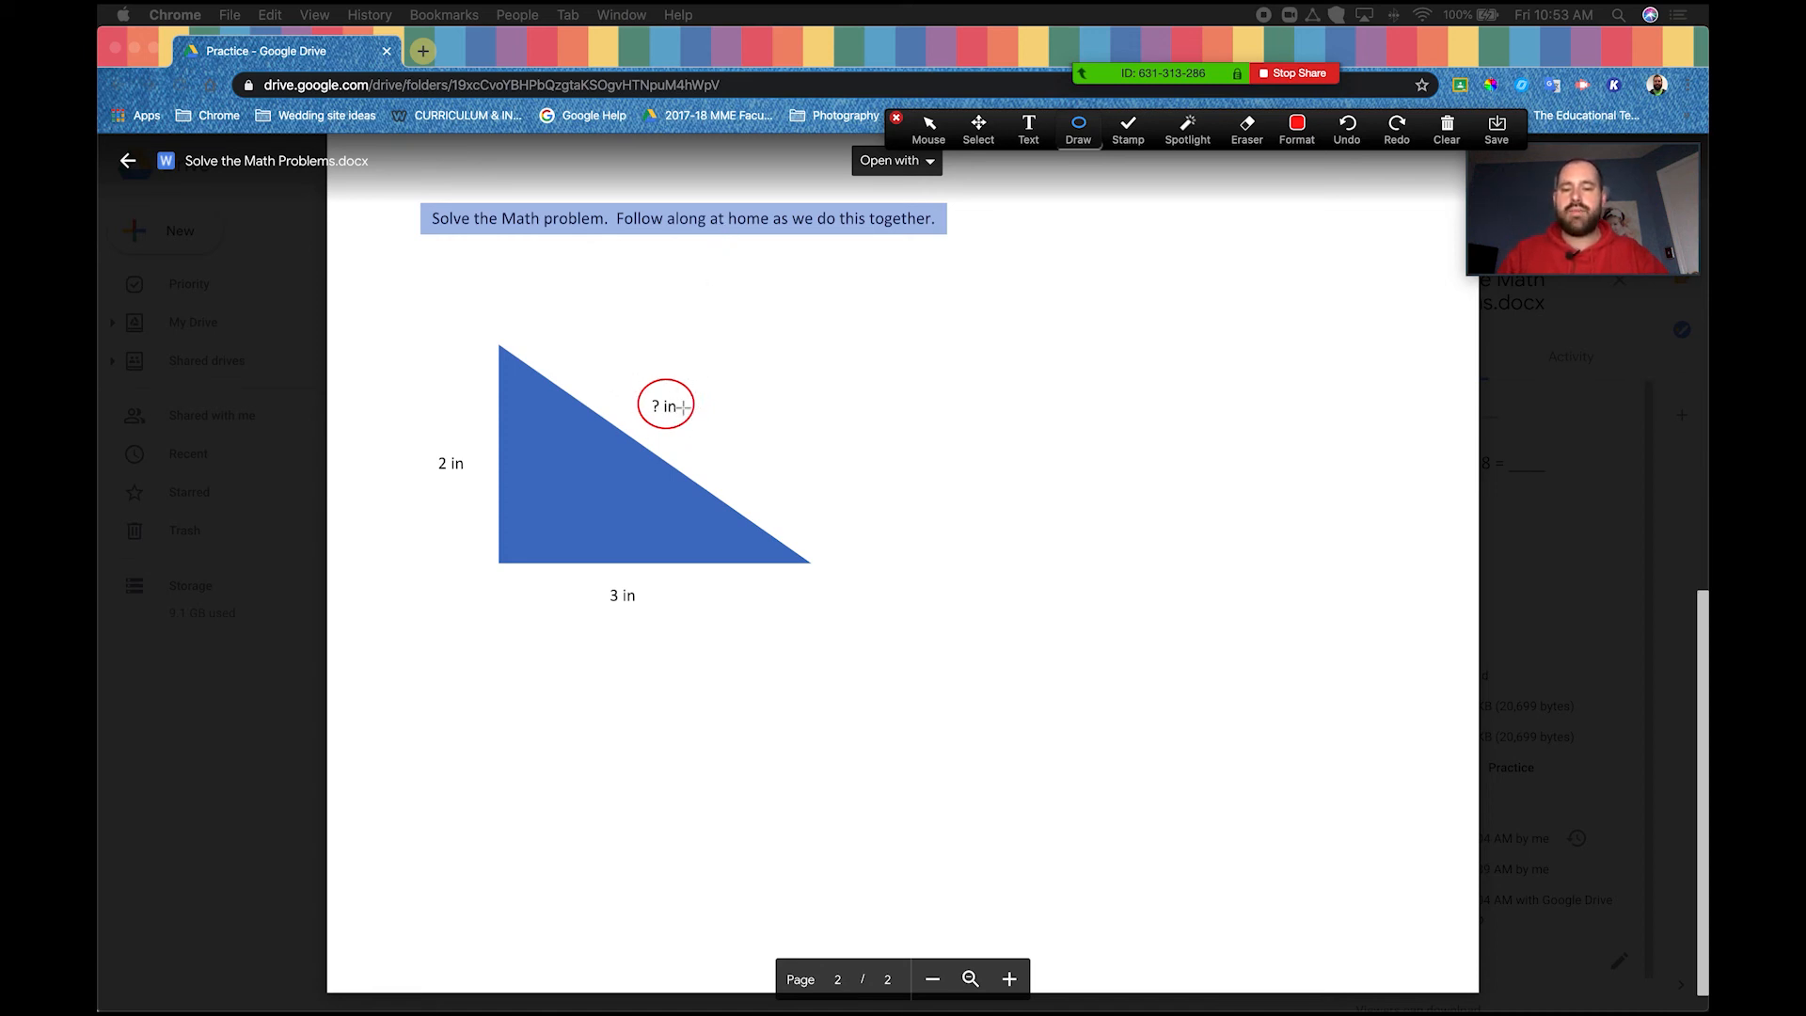
mouse_move(1053, 151)
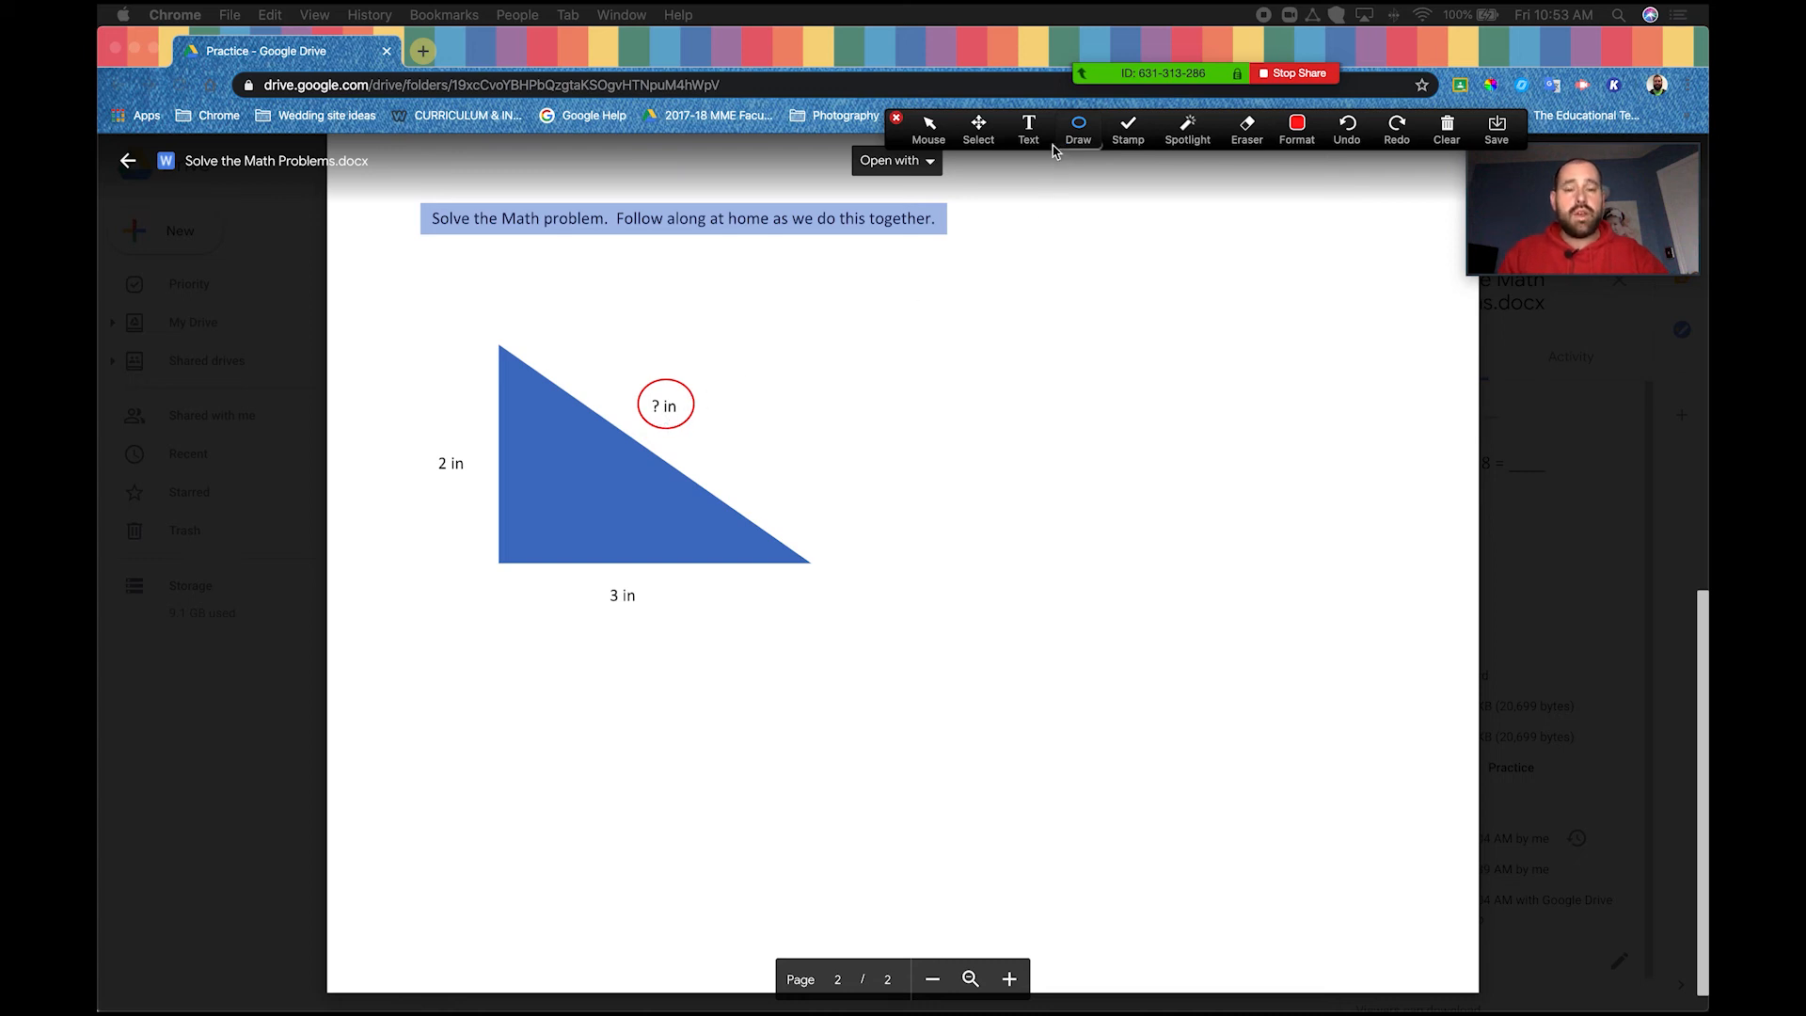
click(1077, 128)
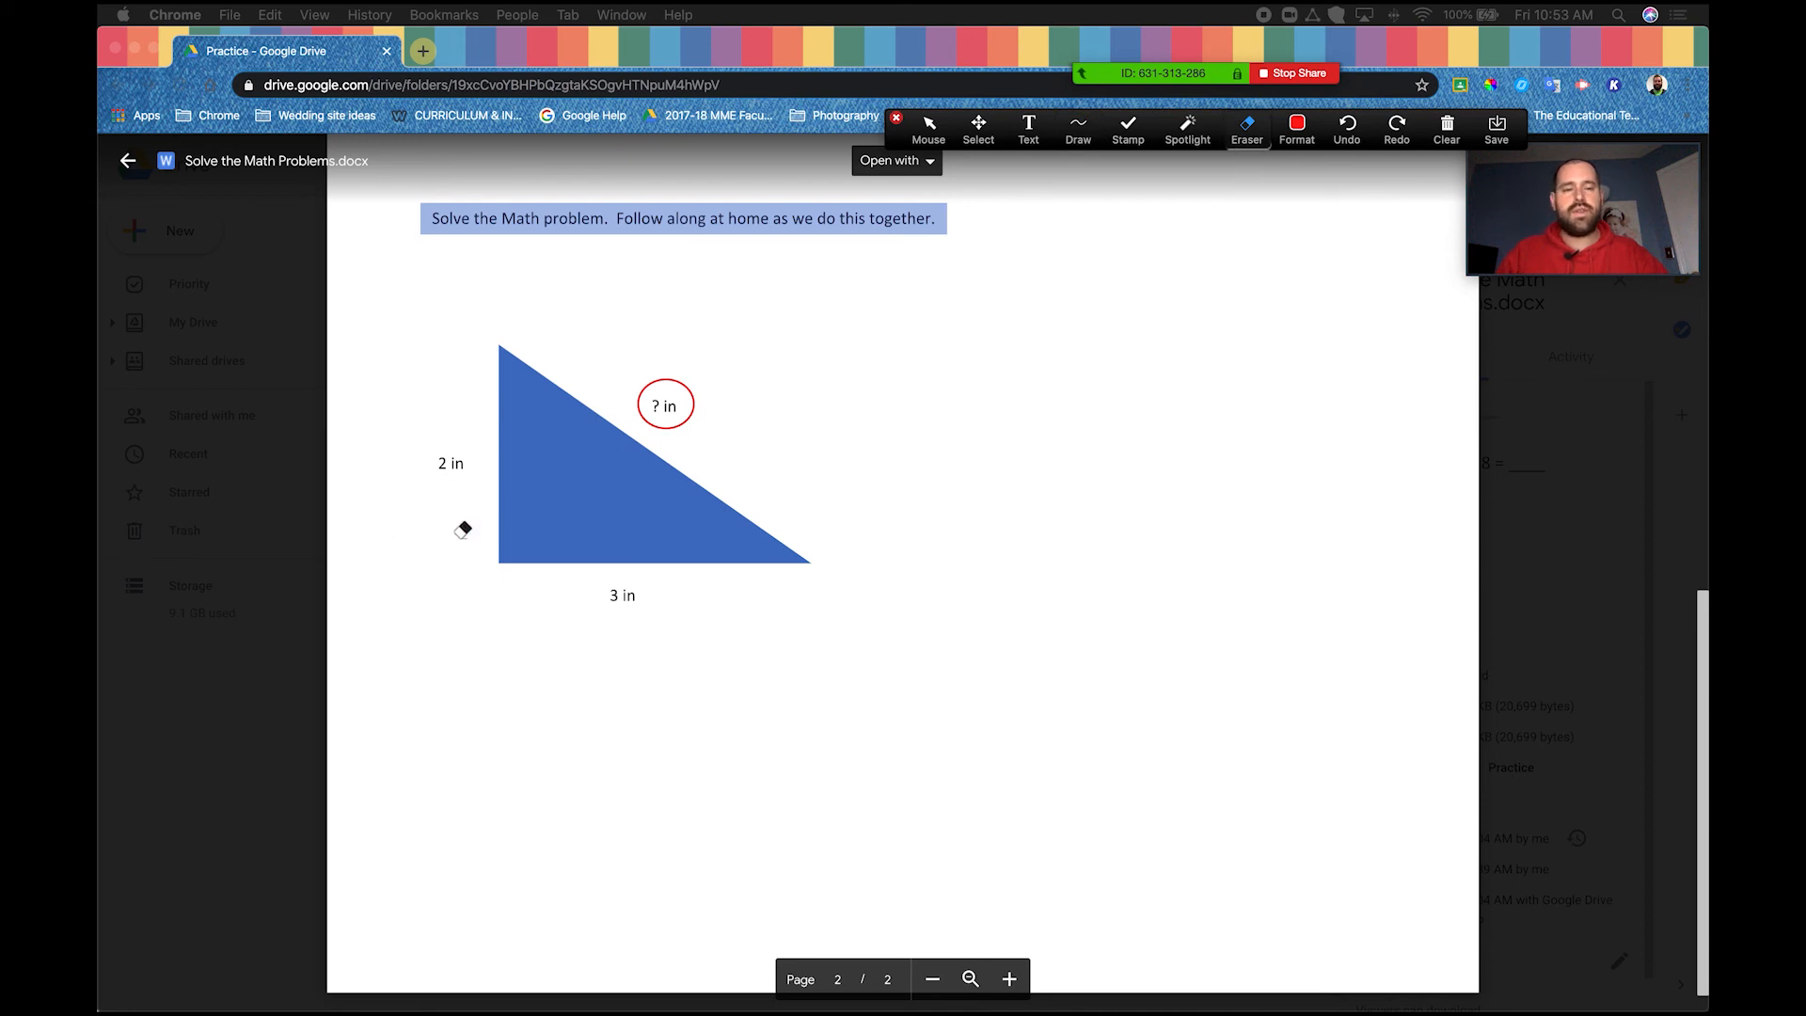
Step: Draw red arrows pointing at the '2 in' and '3 in' side labels
click(1077, 127)
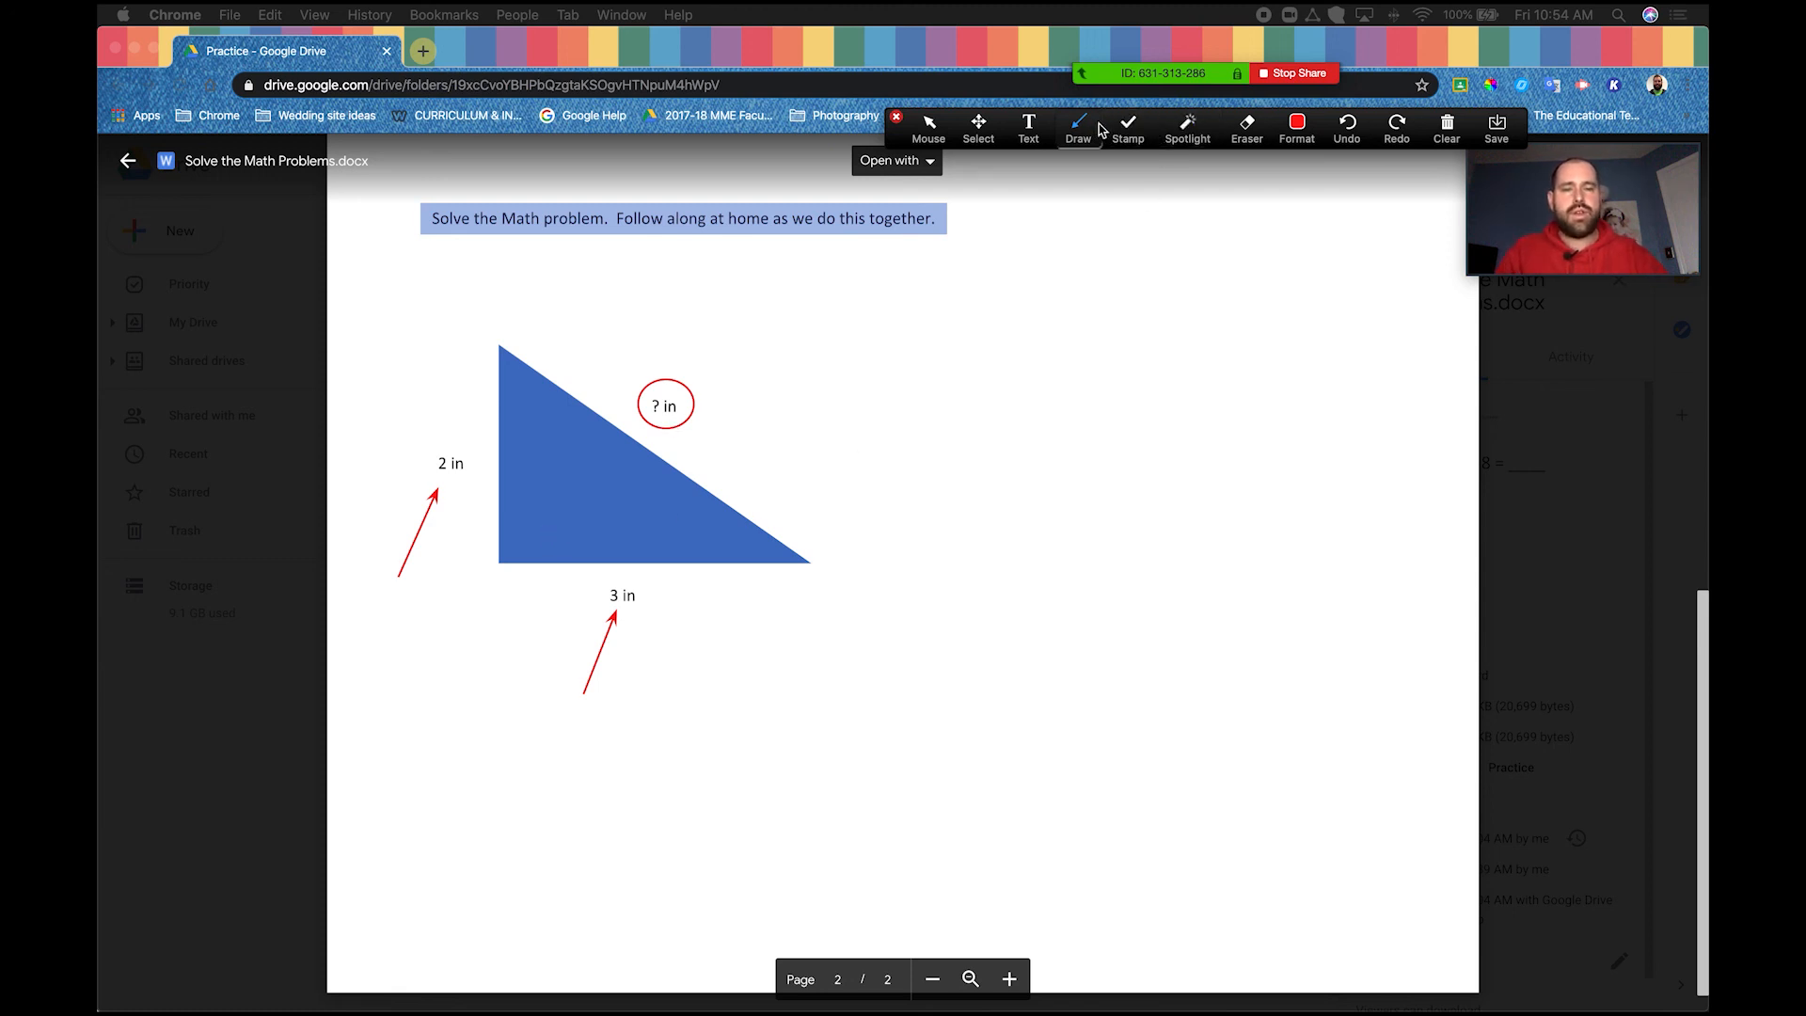
click(1078, 127)
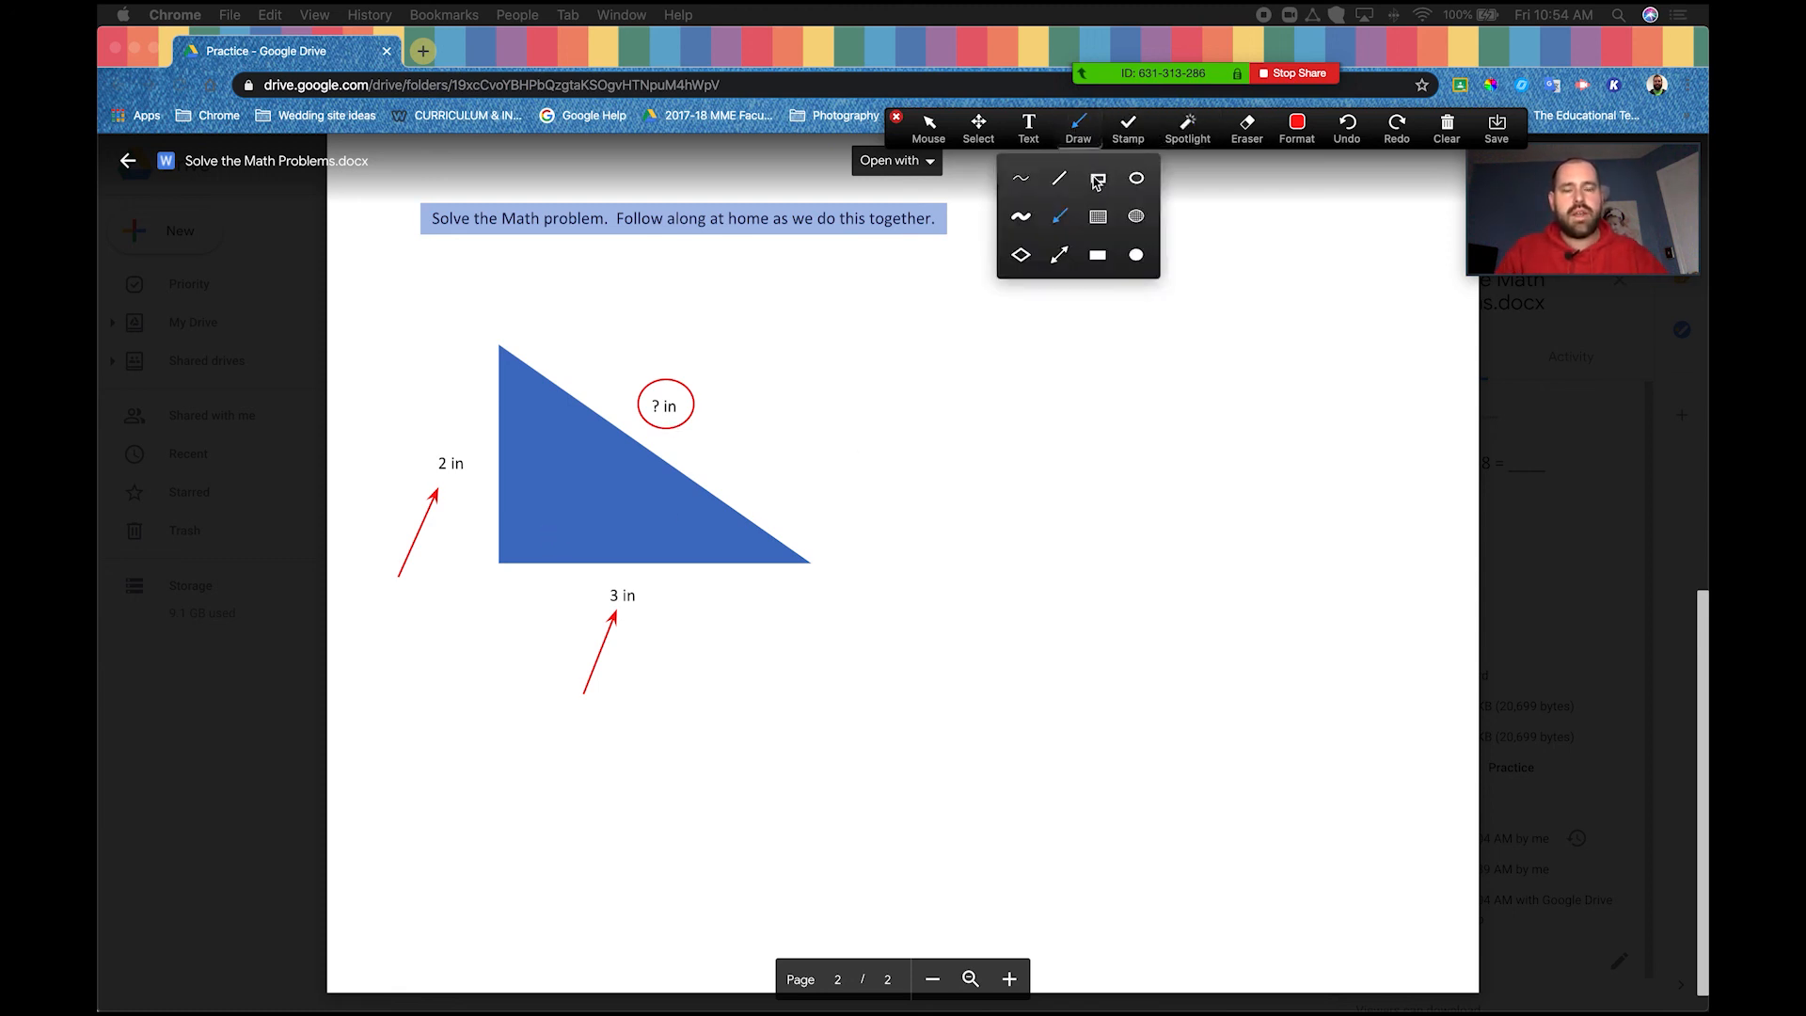
Step: Select the hollow rectangle drawing tool for the red box beside the triangle
click(1098, 255)
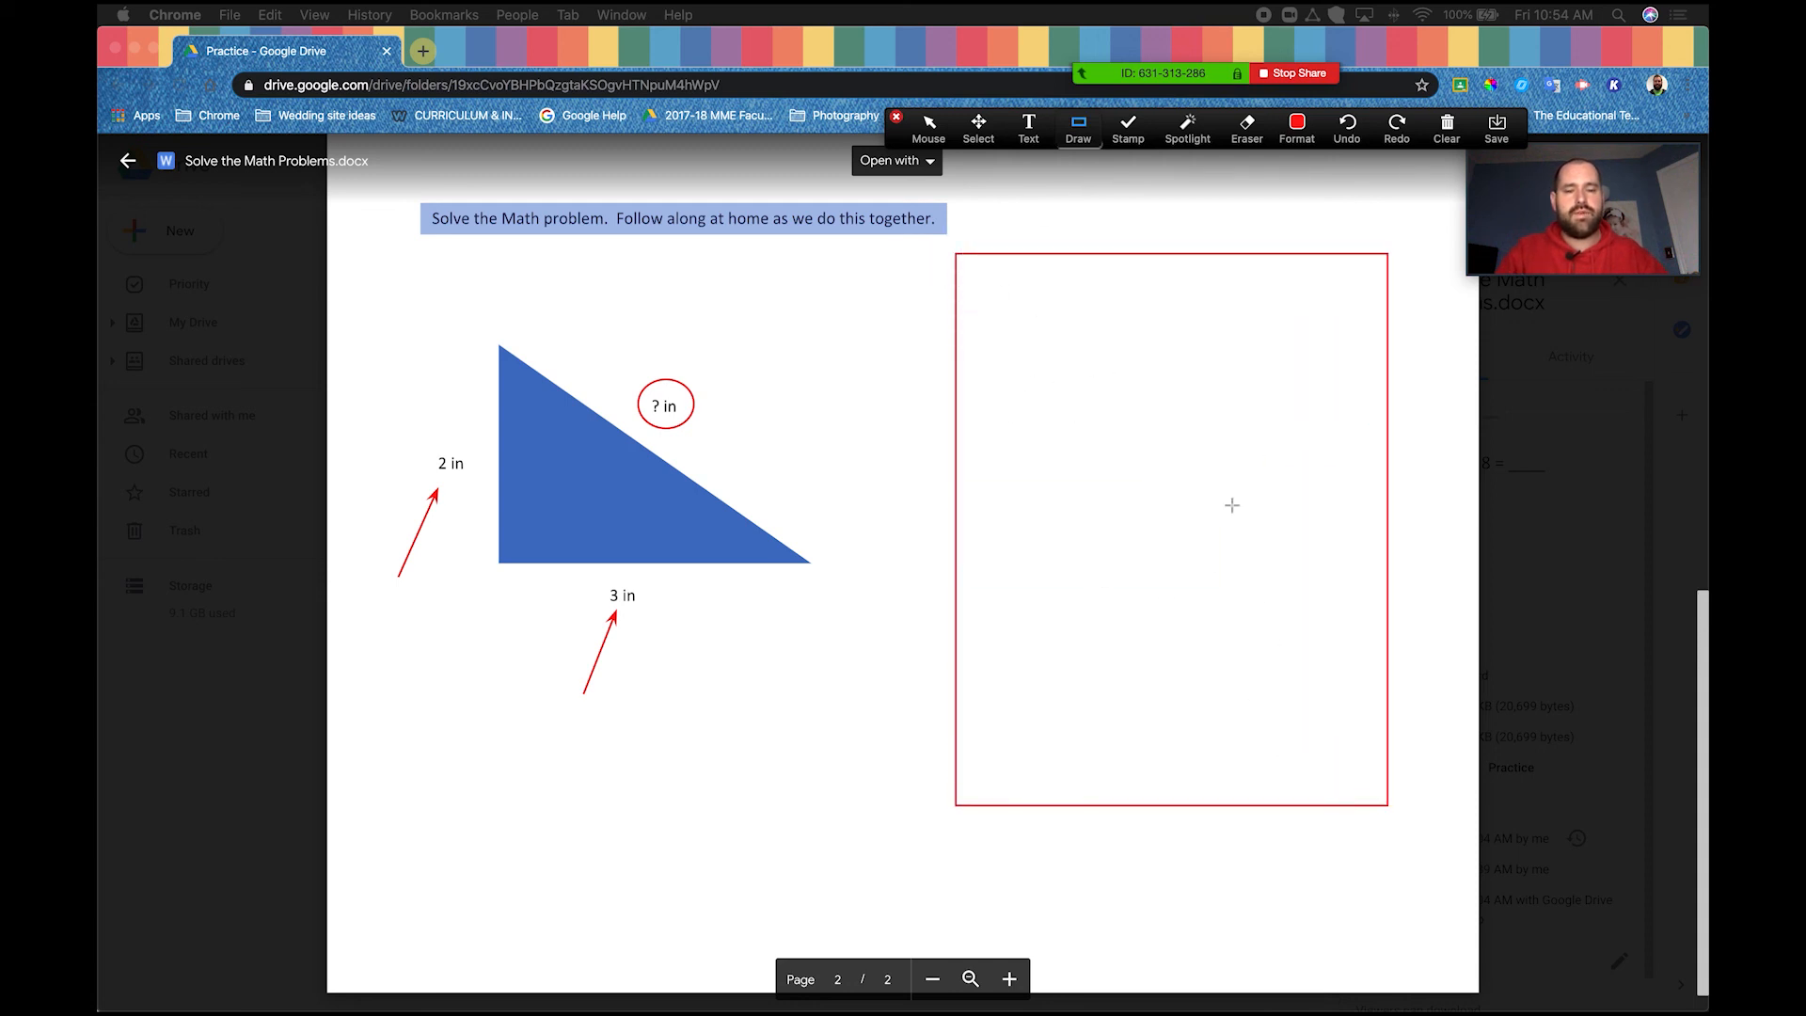
mouse_move(1195, 477)
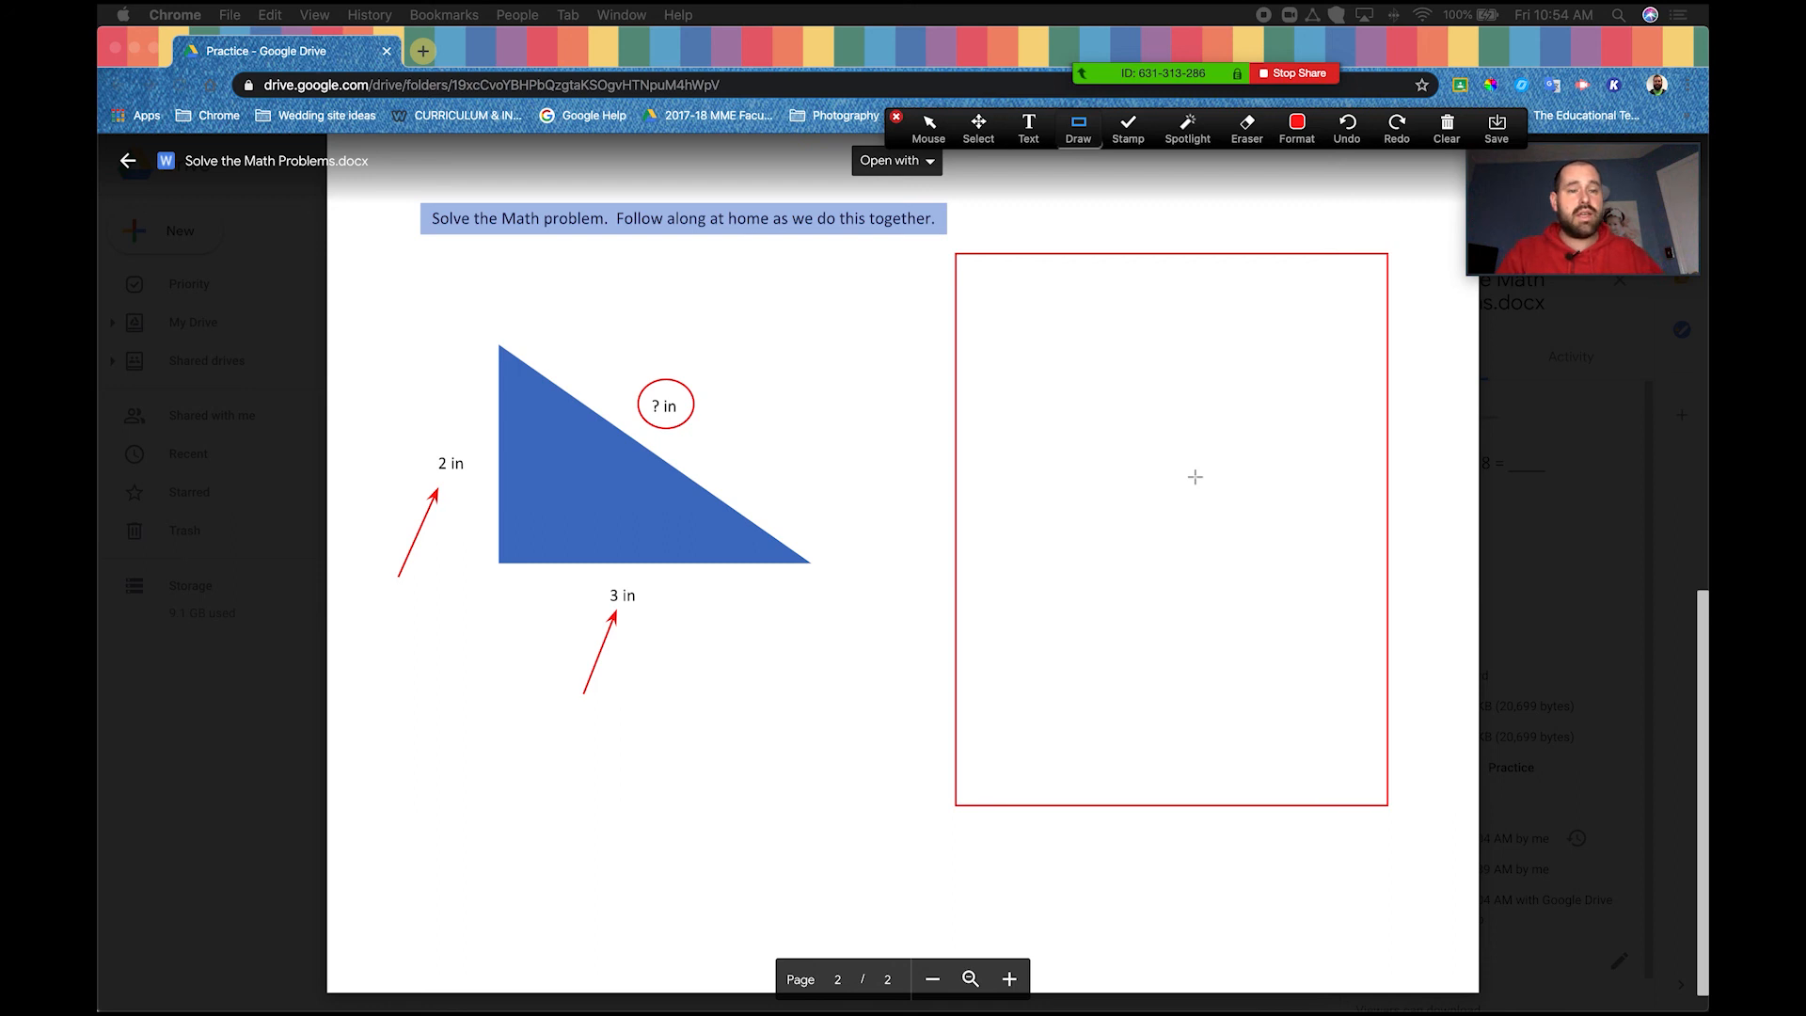